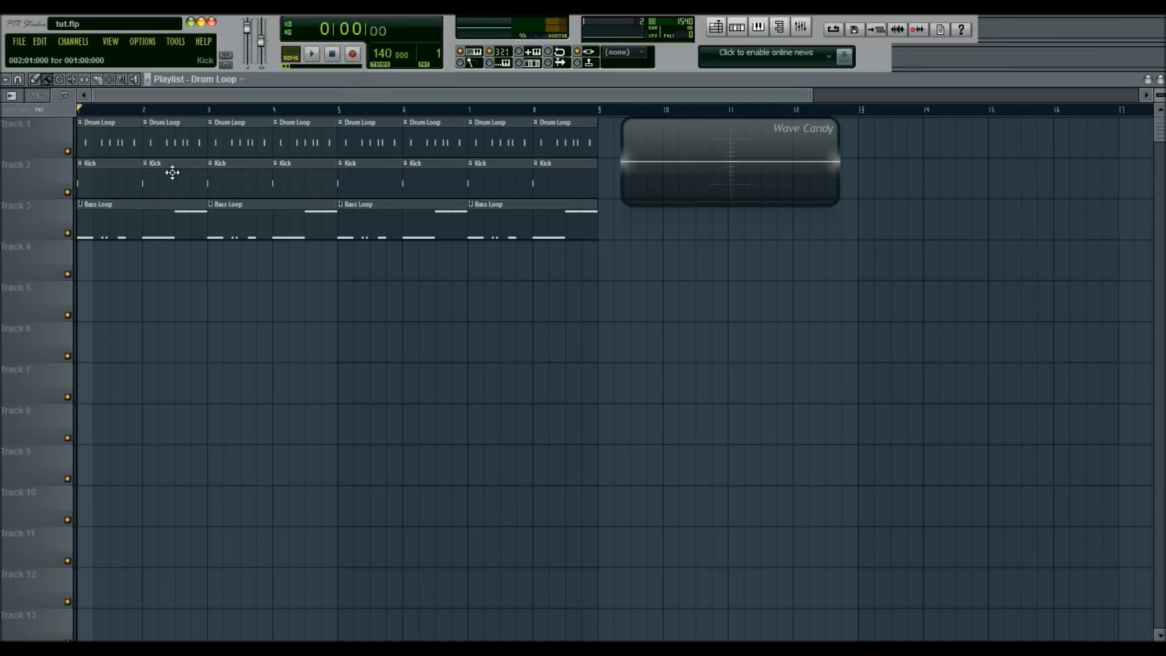
pyautogui.moveTo(153, 193)
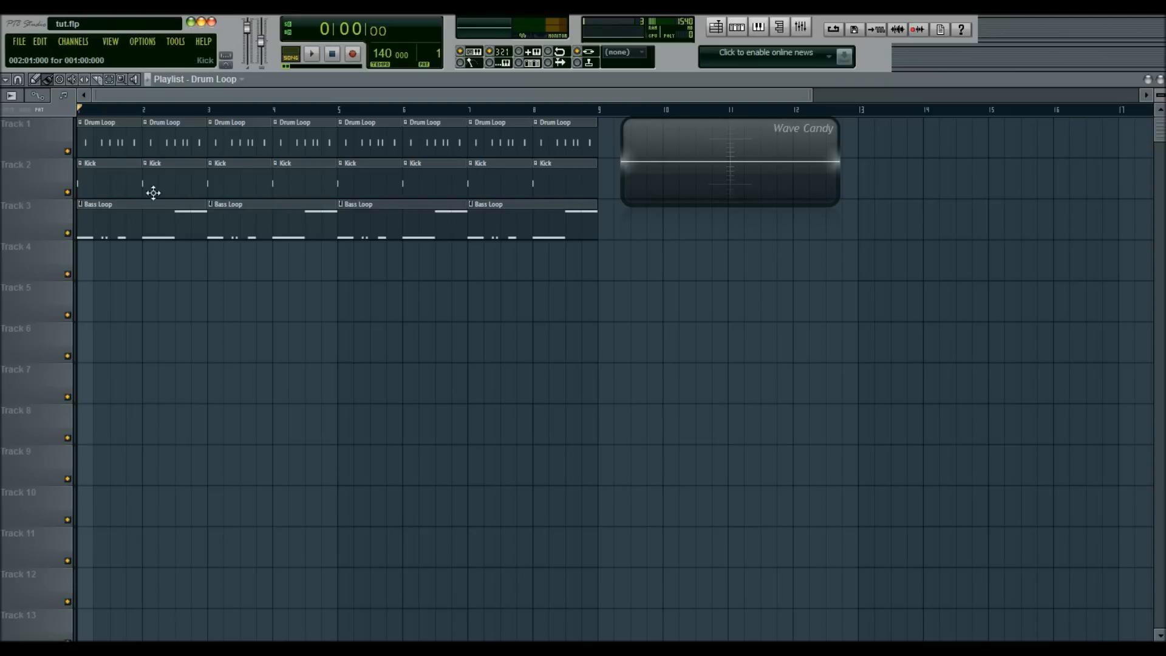
pyautogui.moveTo(110, 144)
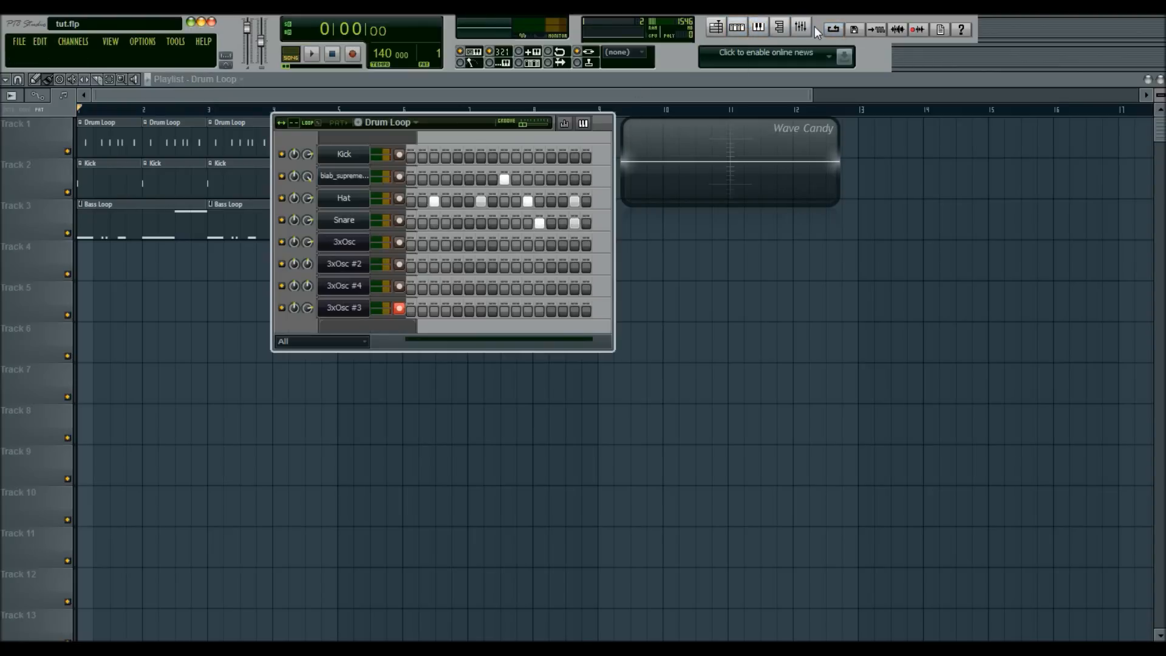
# Show the mixer and the 3xOsc #3 channel settings with its envelope and filter controls.
pyautogui.click(801, 26)
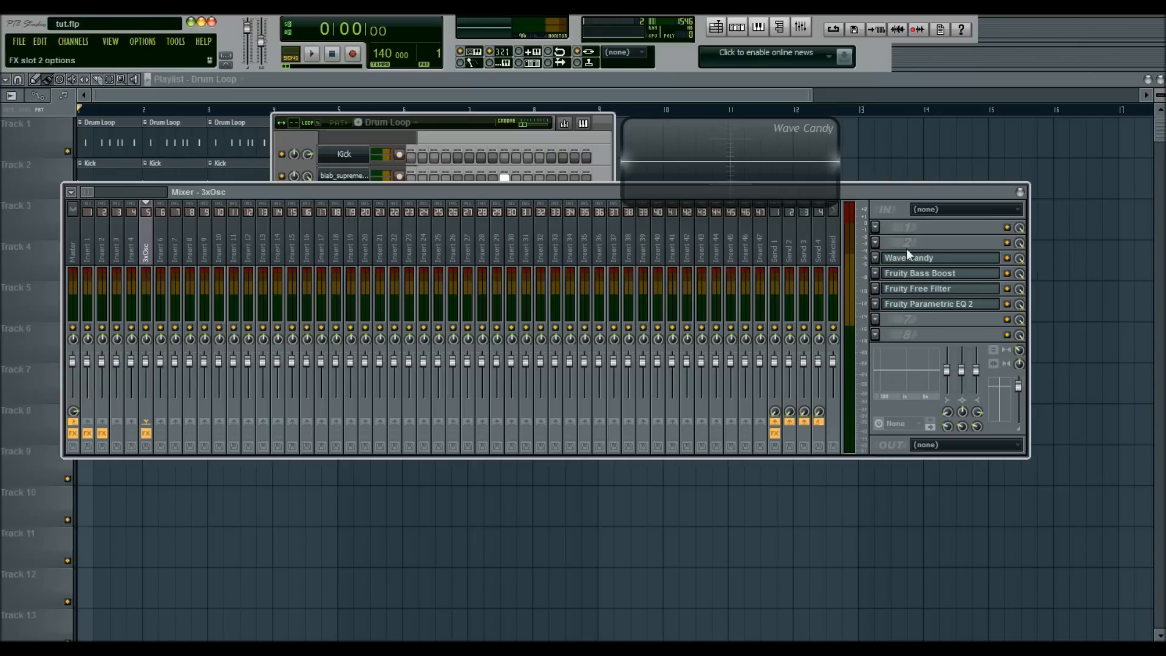
pyautogui.click(342, 308)
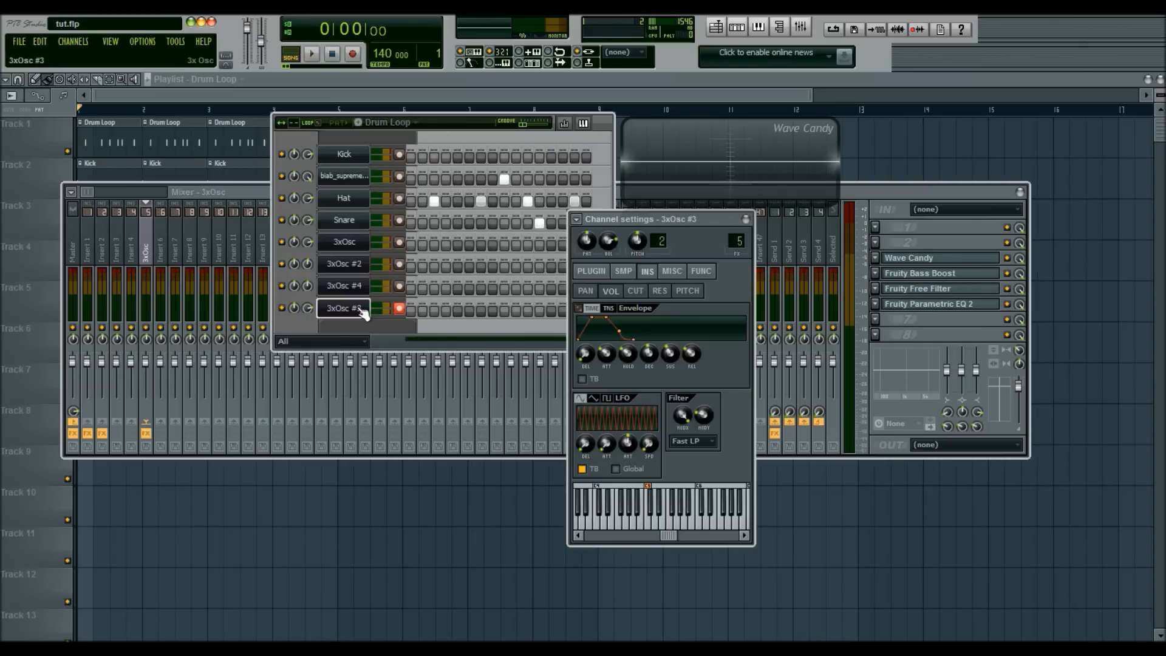
pyautogui.moveTo(606, 444)
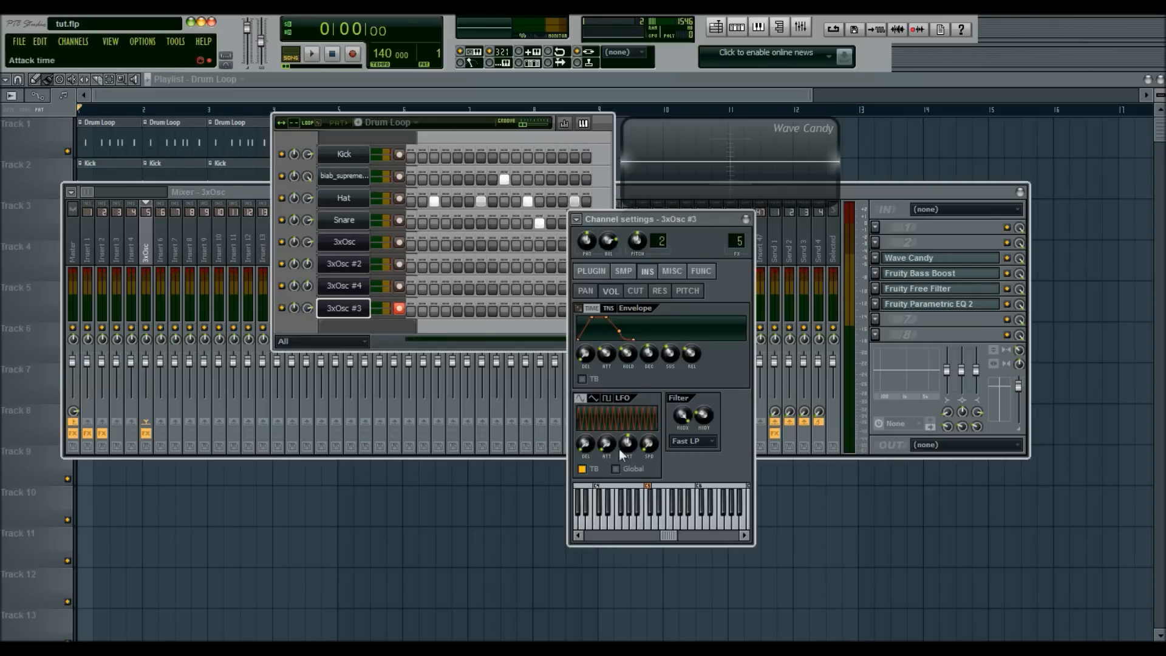
pyautogui.moveTo(730, 231)
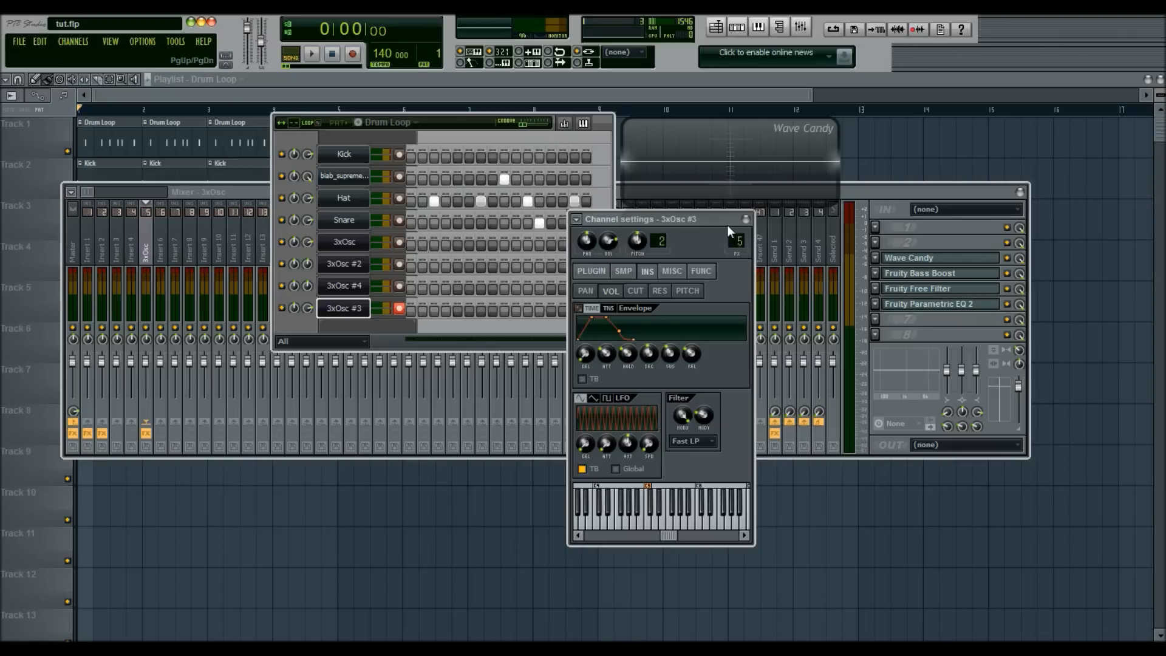
pyautogui.moveTo(649, 154)
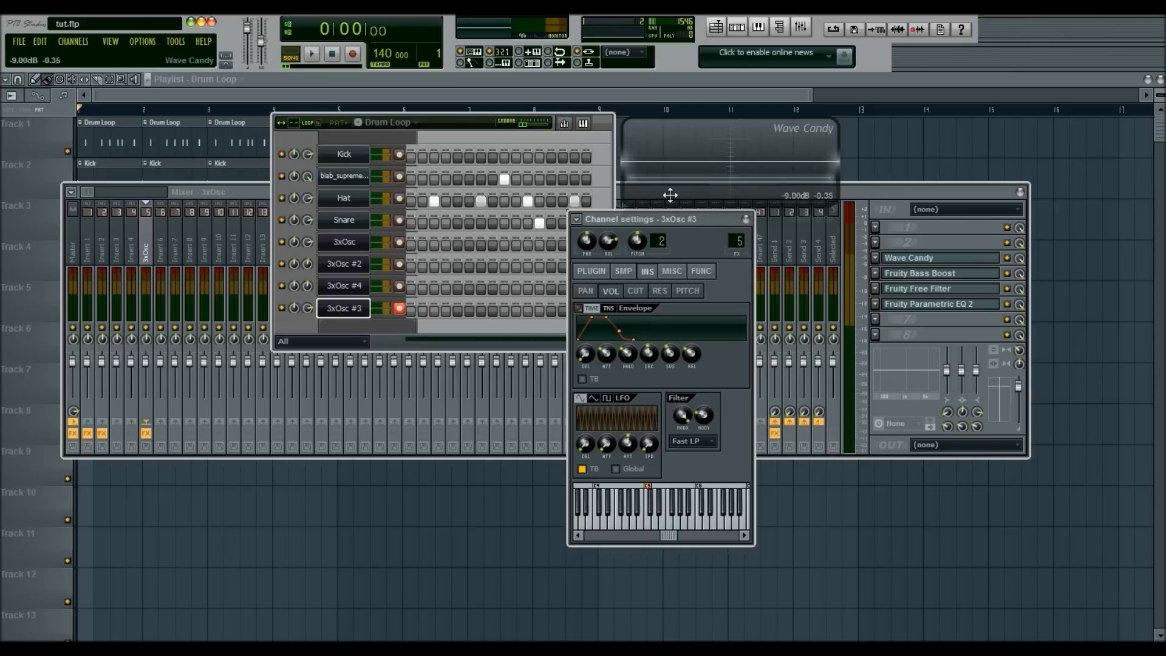
# Change Osc 1's waveform shape on 3xOsc #3, then close the channel settings.
pyautogui.click(592, 271)
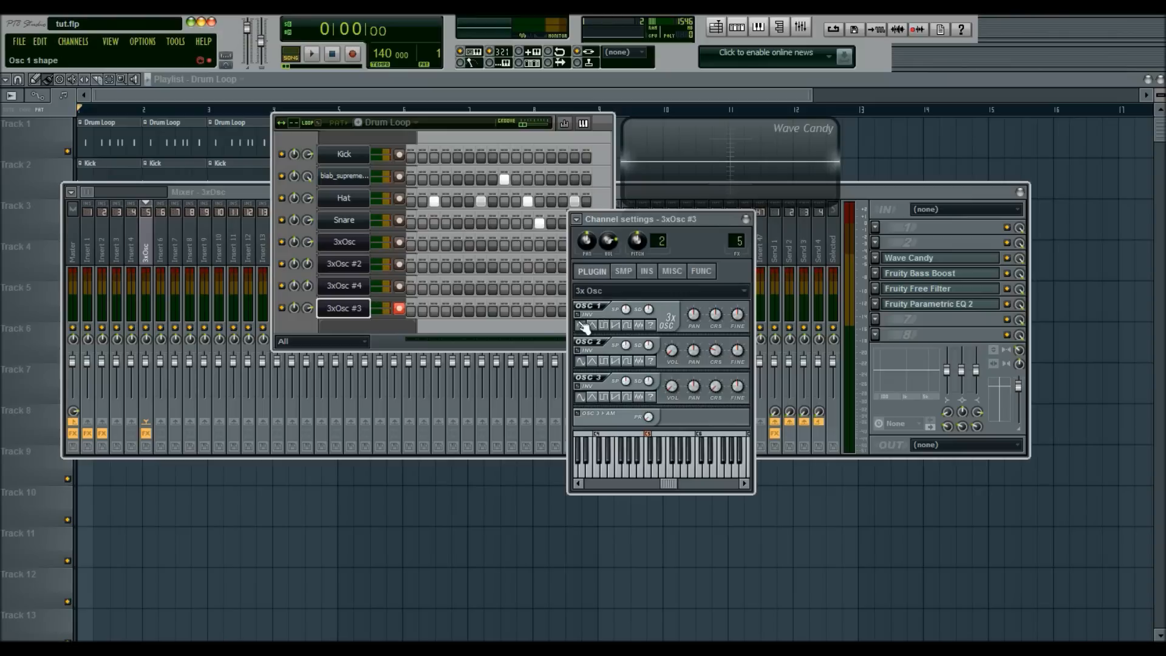
pyautogui.click(745, 461)
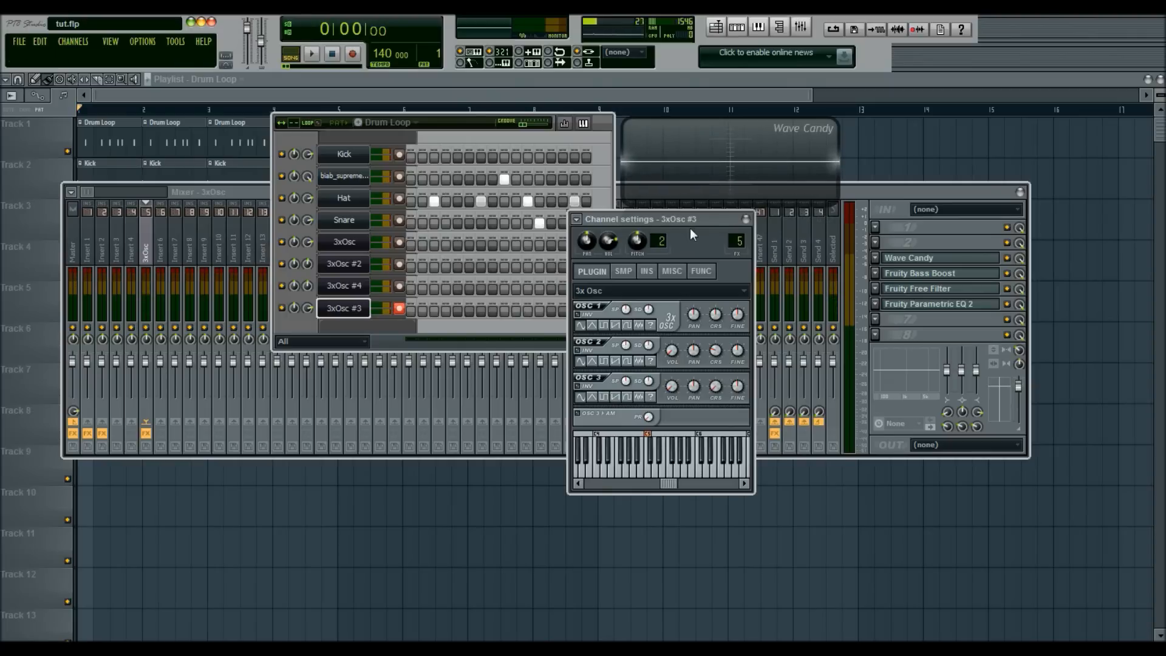
pyautogui.click(658, 453)
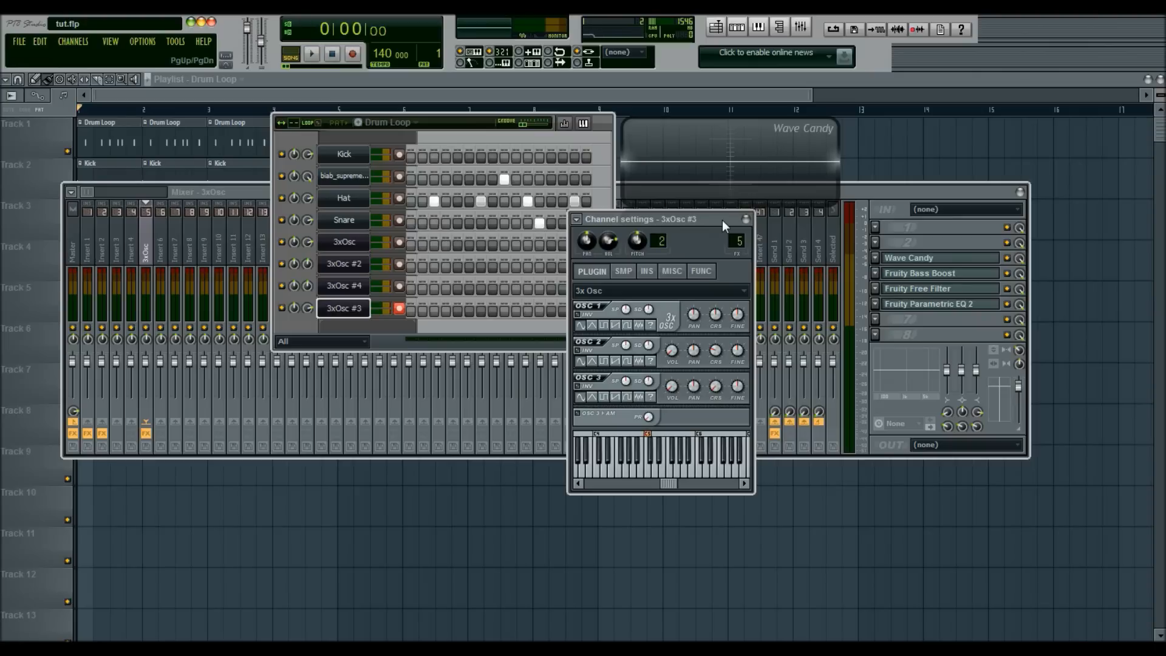
pyautogui.moveTo(708, 227)
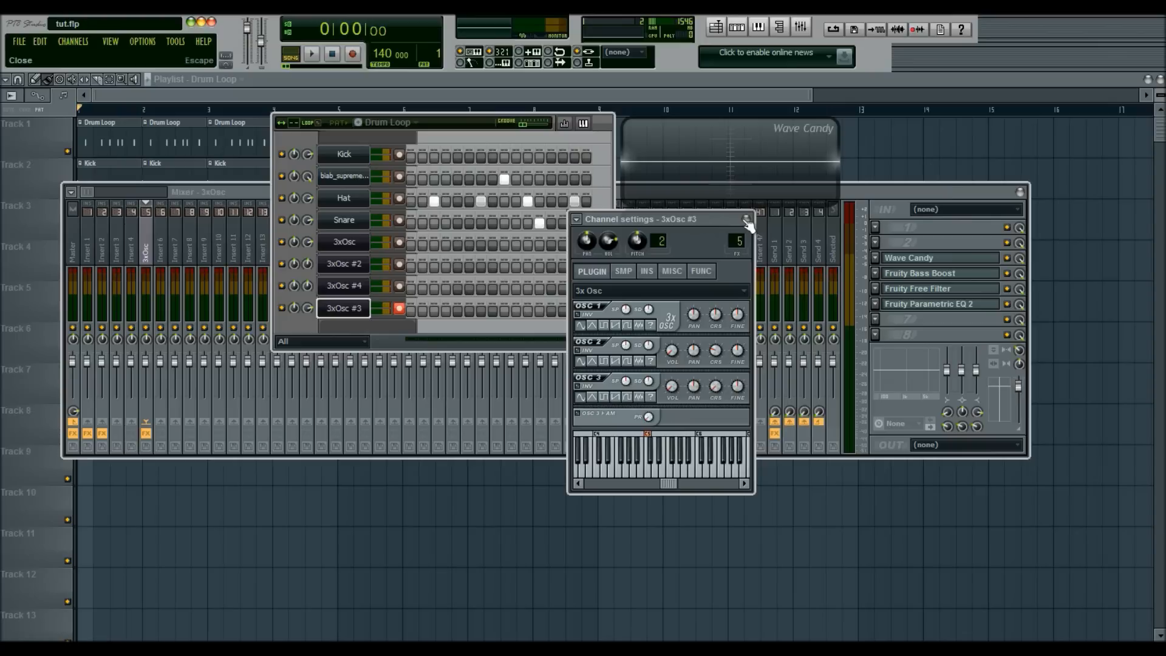
pyautogui.click(750, 221)
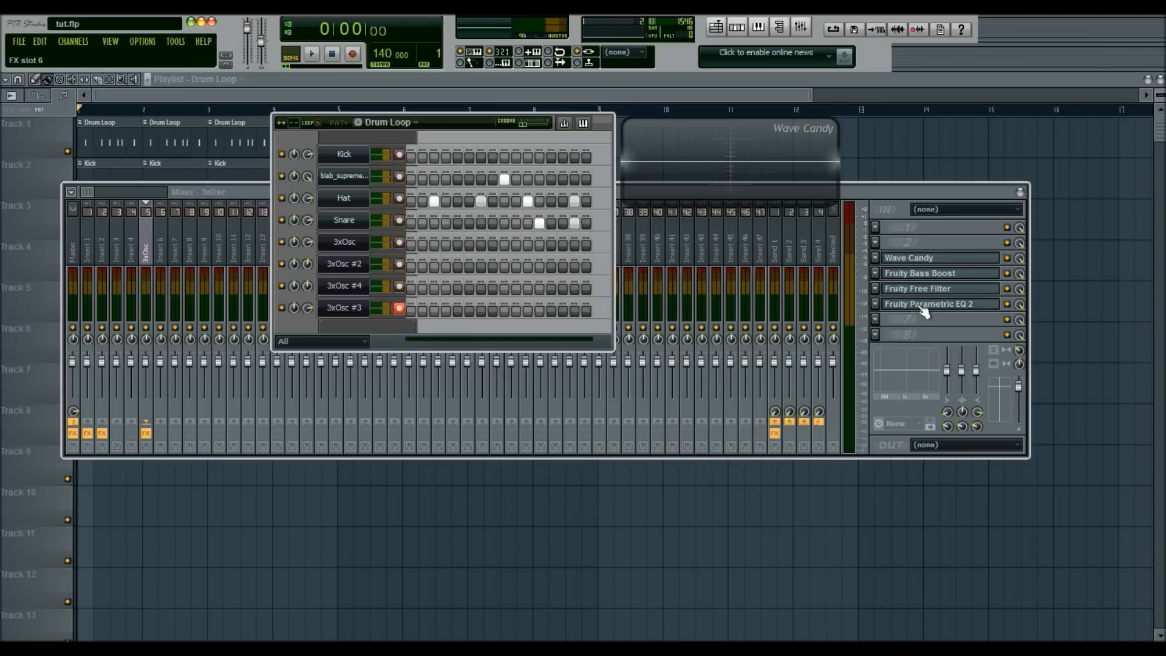
# Bring up Fruity Parametric EQ 2 on the 3xOsc insert and refocus the Drum Loop channels.
pyautogui.click(929, 303)
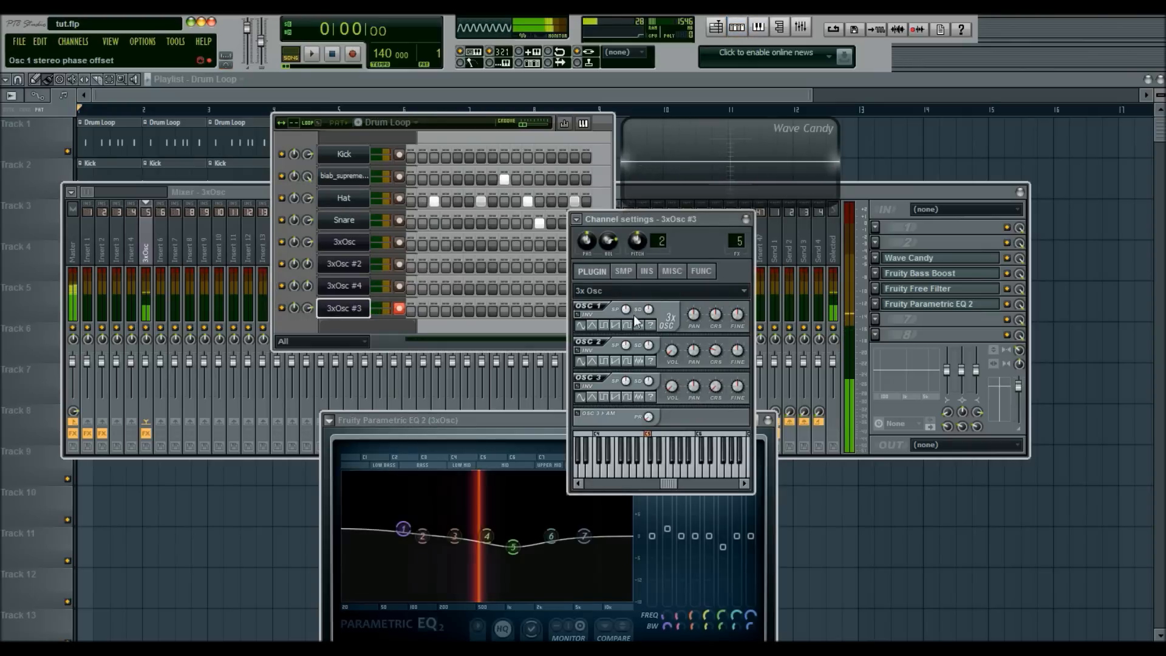
pyautogui.click(592, 325)
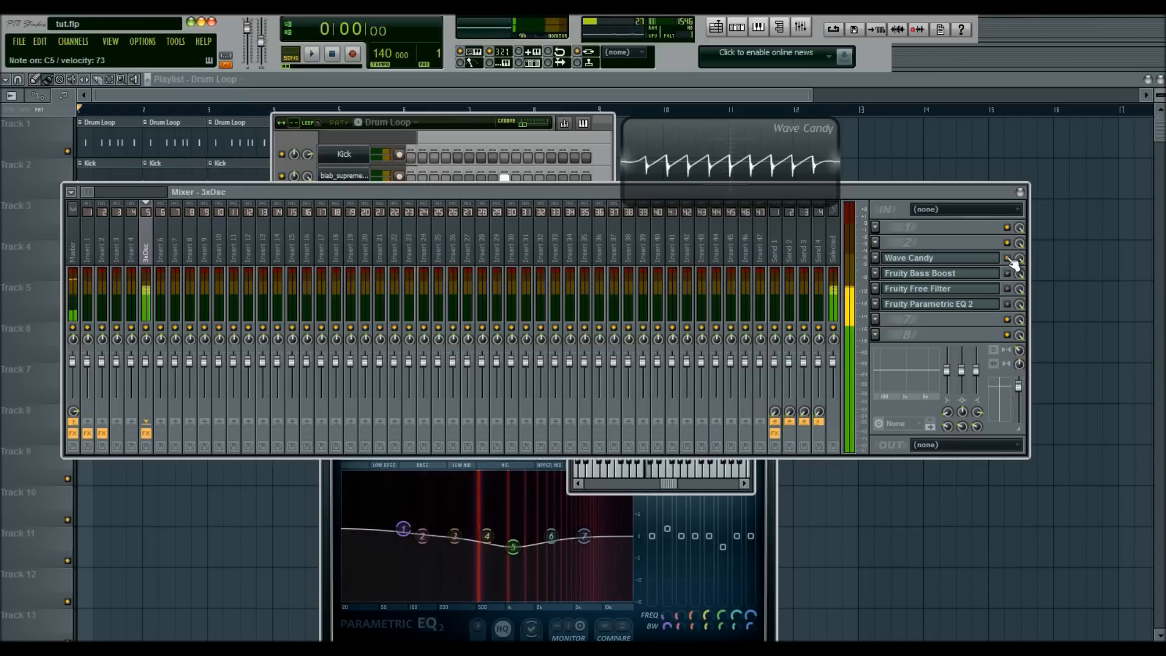
pyautogui.click(386, 121)
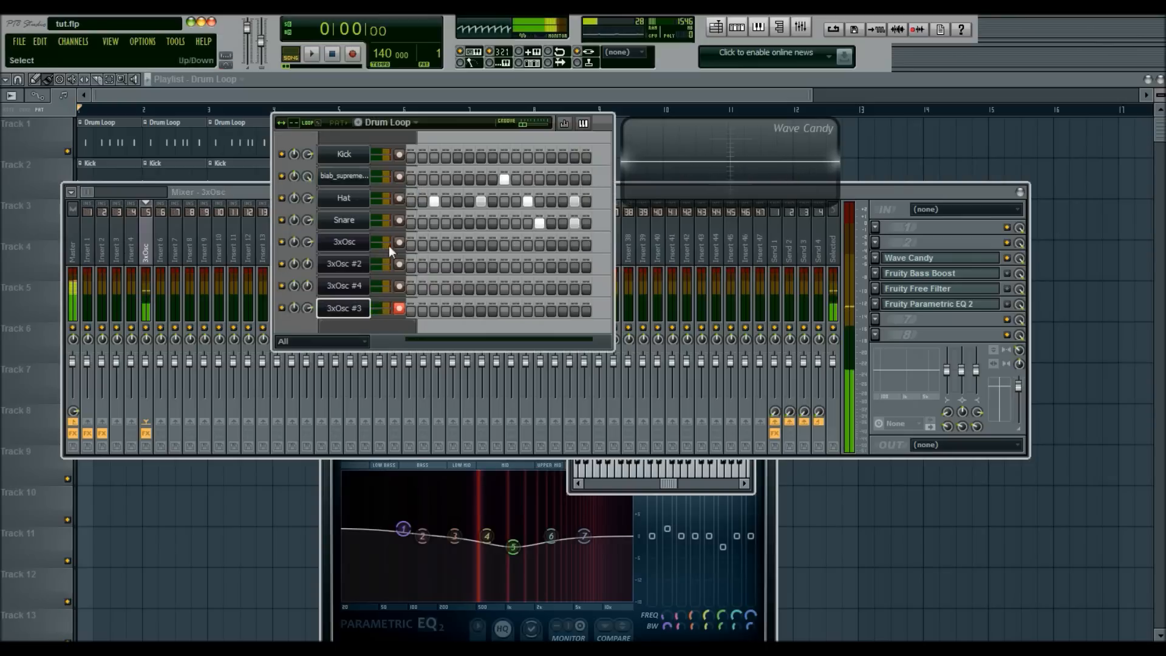
# Reopen 3xOsc #3's settings, check the envelope/LFO page and return to the oscillators.
pyautogui.click(343, 308)
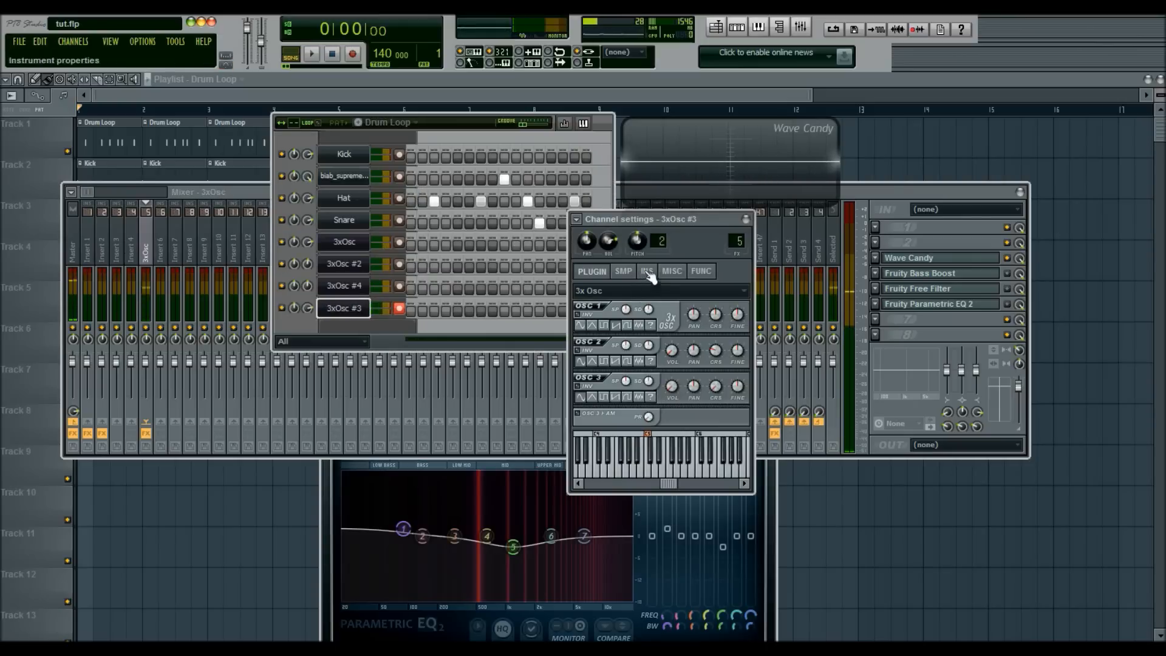
pyautogui.click(646, 271)
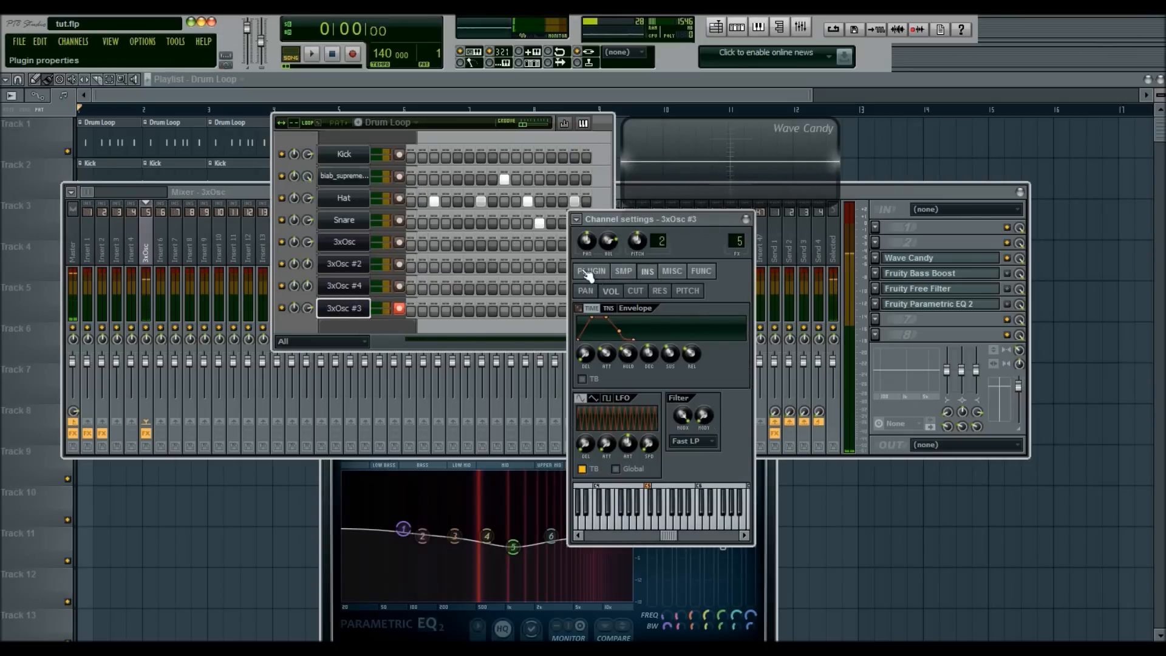
pyautogui.click(591, 271)
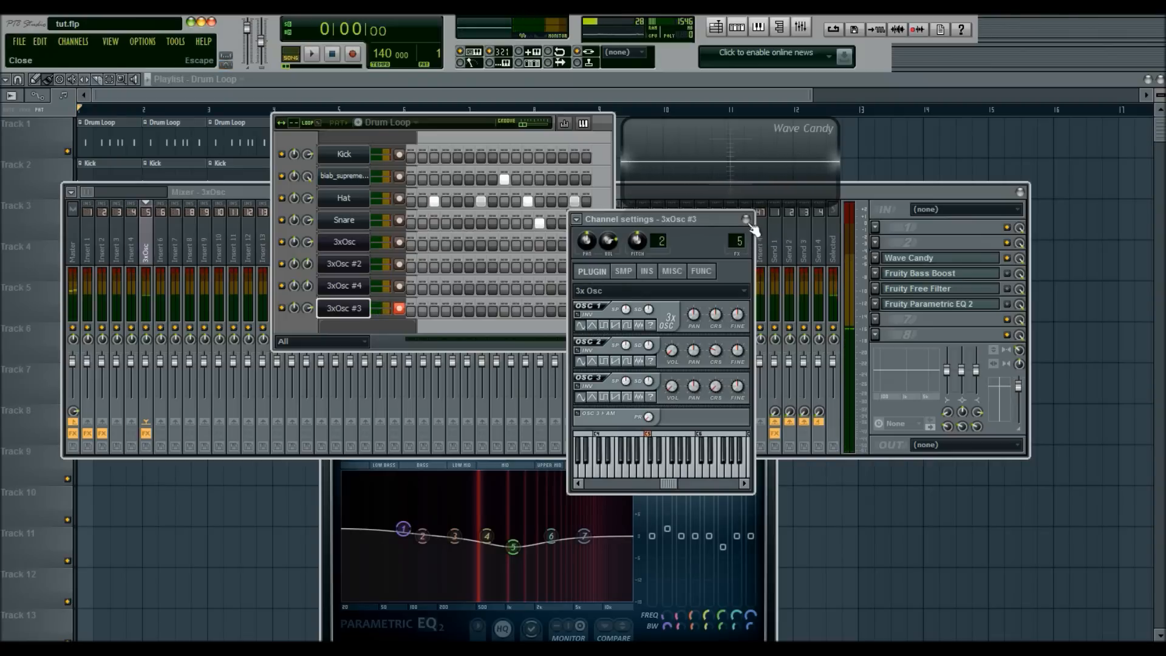
# Close the 3xOsc #3 settings and show the Drum Loop step sequencer again.
pyautogui.click(746, 219)
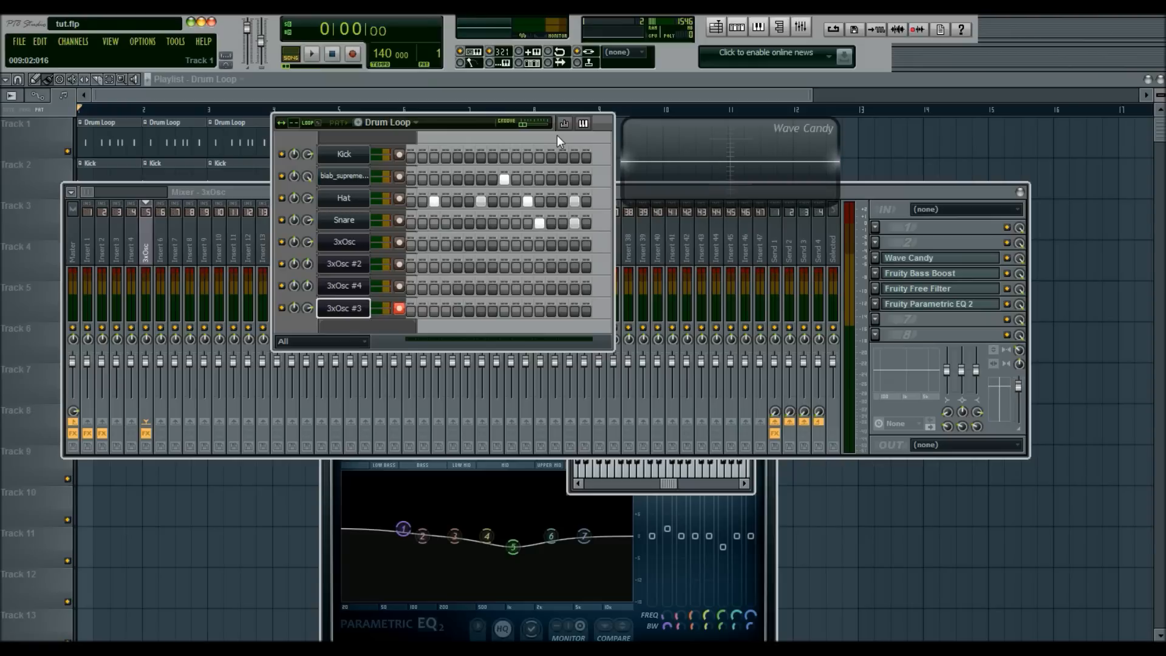
pyautogui.moveTo(375, 326)
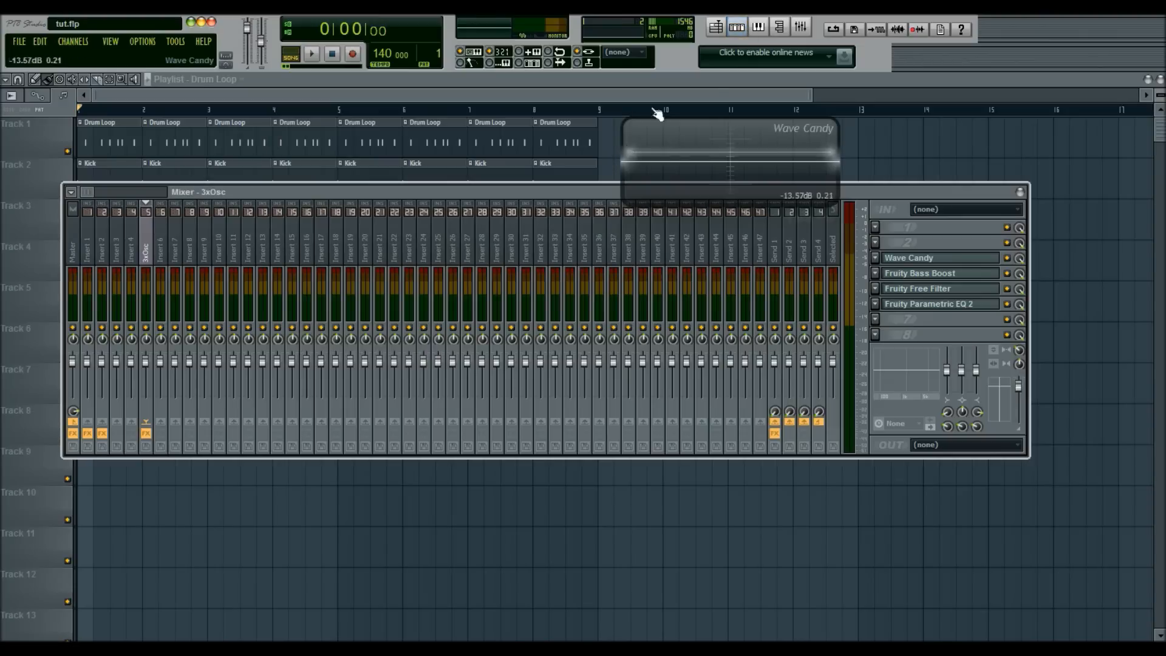
pyautogui.click(736, 28)
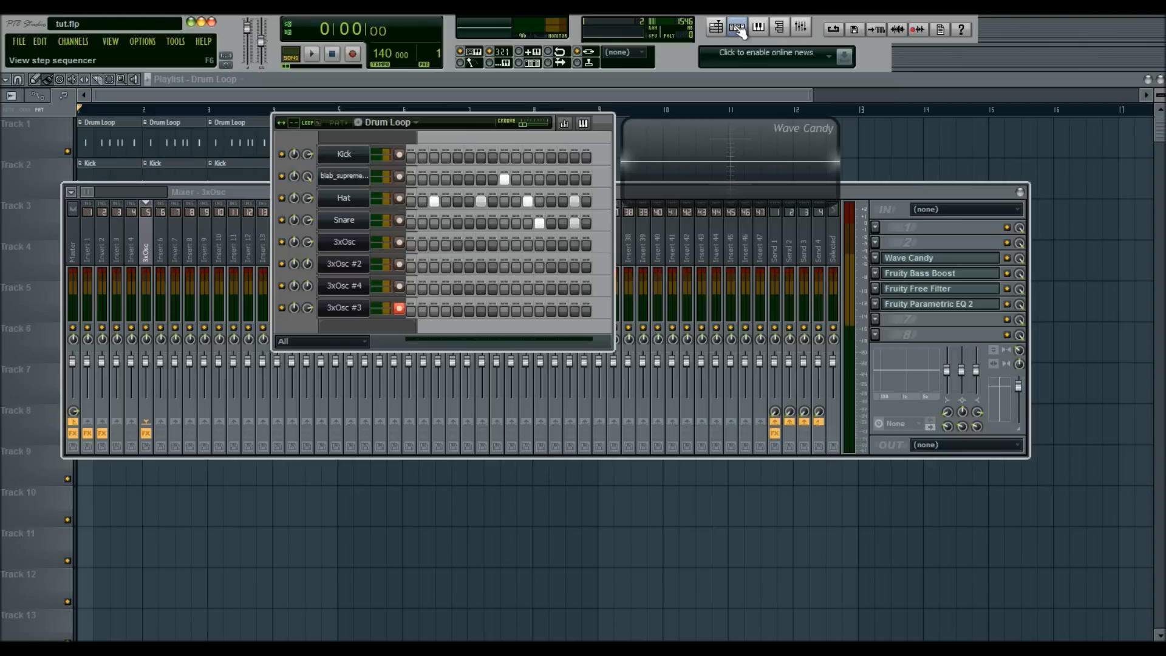
pyautogui.moveTo(502, 154)
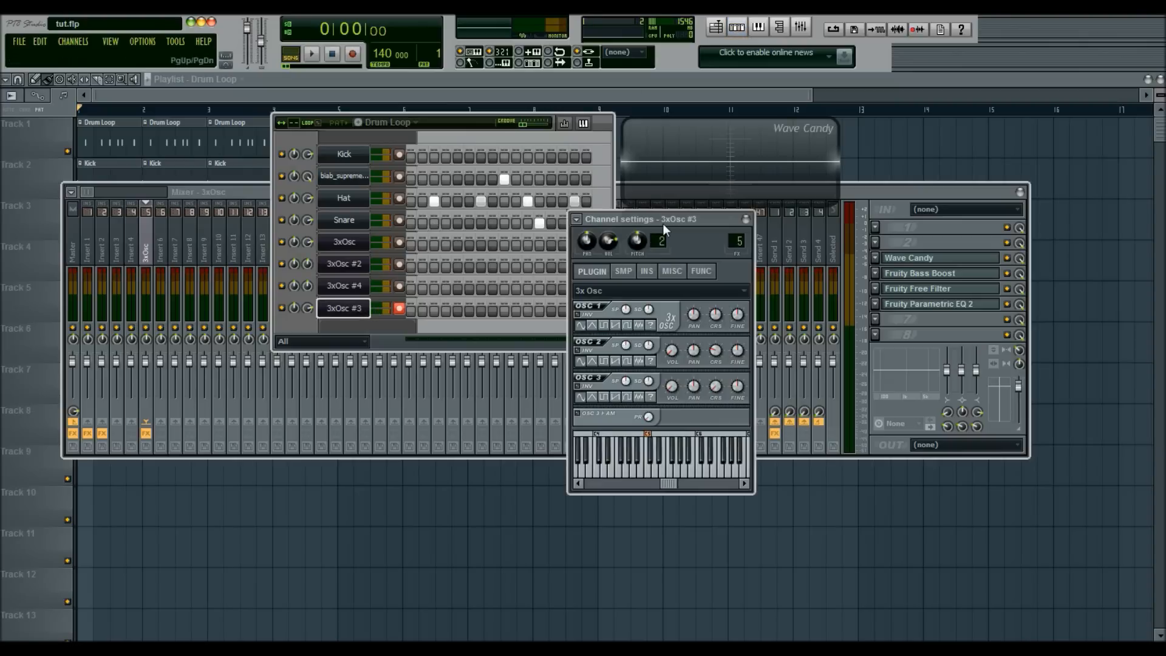
pyautogui.moveTo(655, 287)
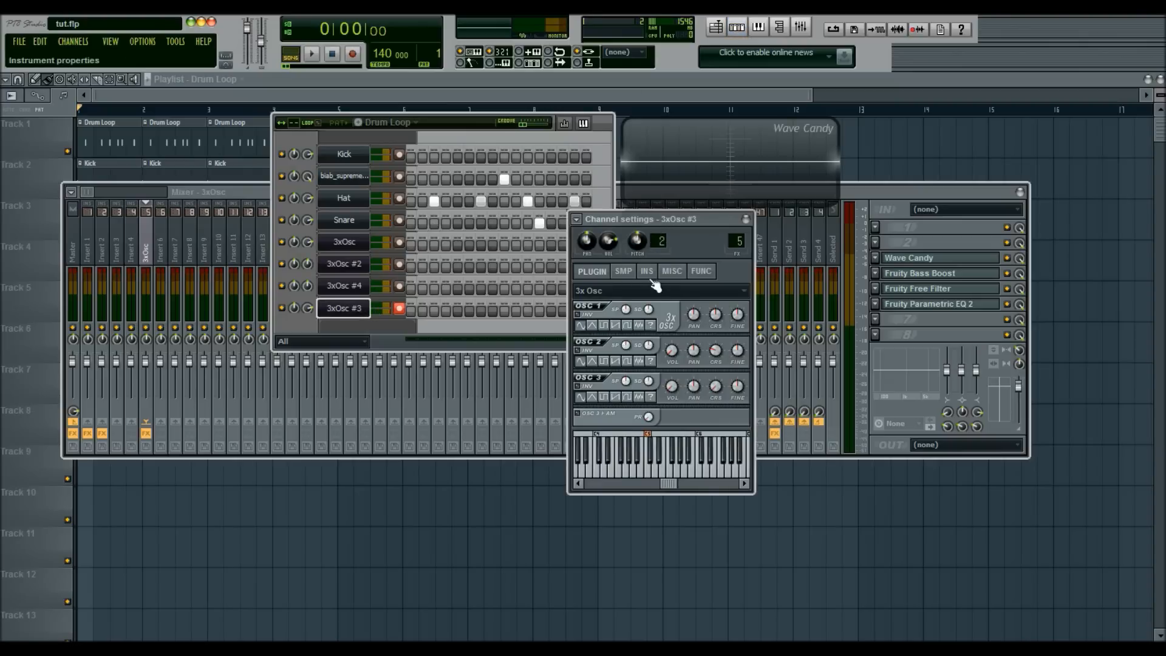
# Give the 3xOsc #3 cutoff LFO a sine shape and sync its speed to one step.
pyautogui.click(646, 271)
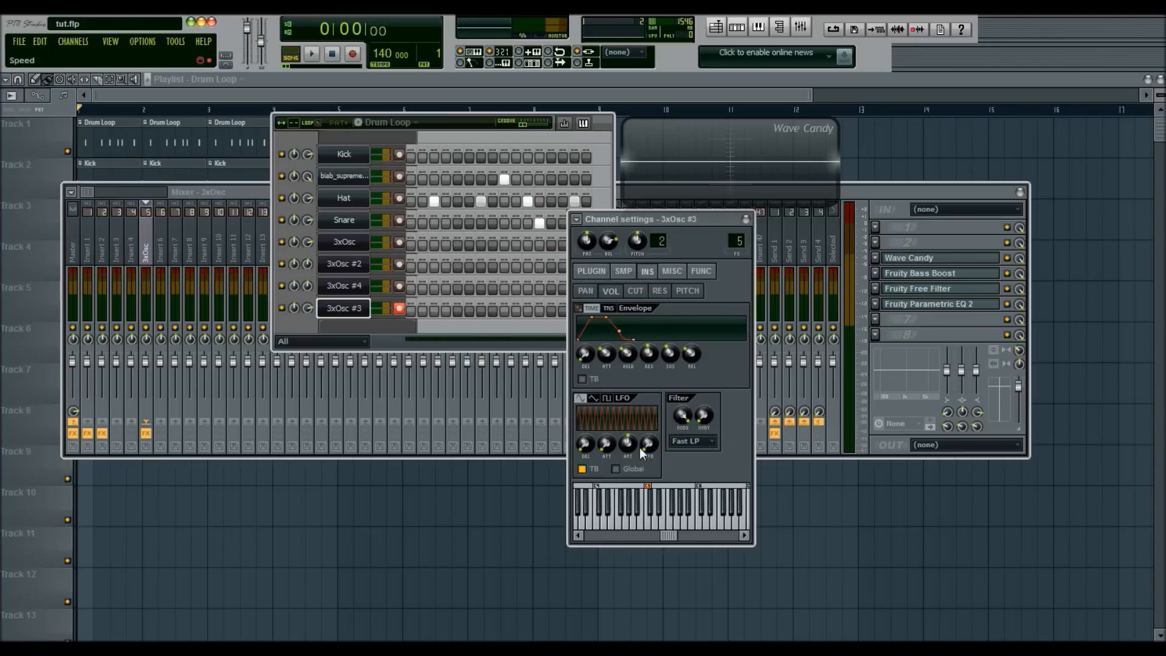
pyautogui.click(592, 398)
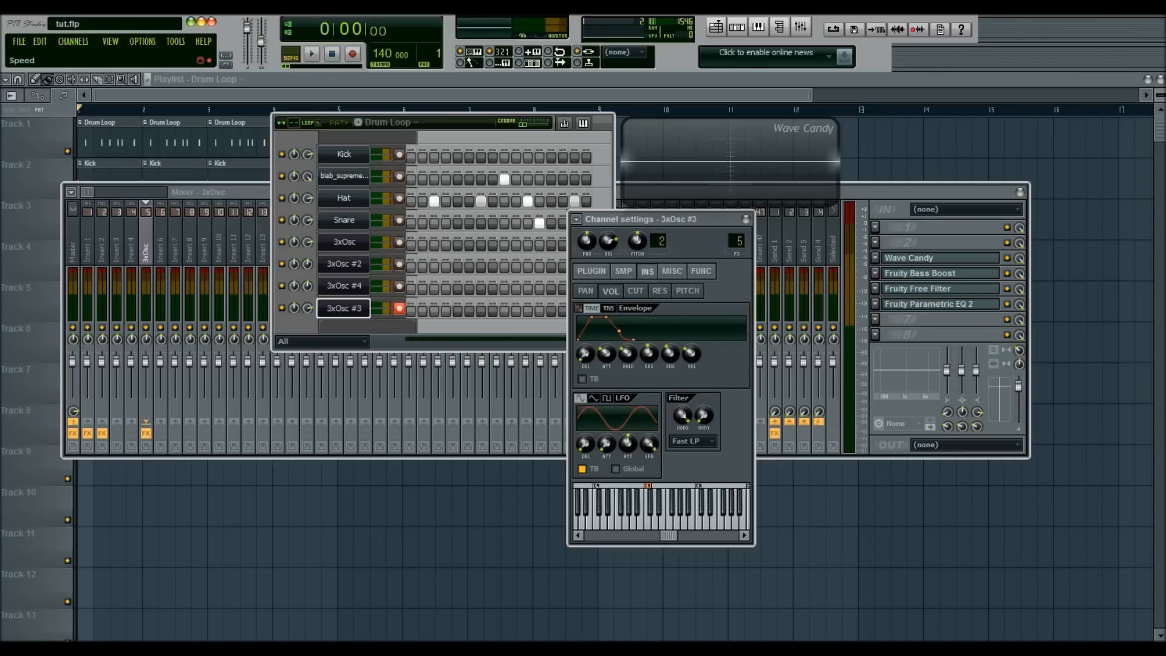
pyautogui.moveTo(586, 445)
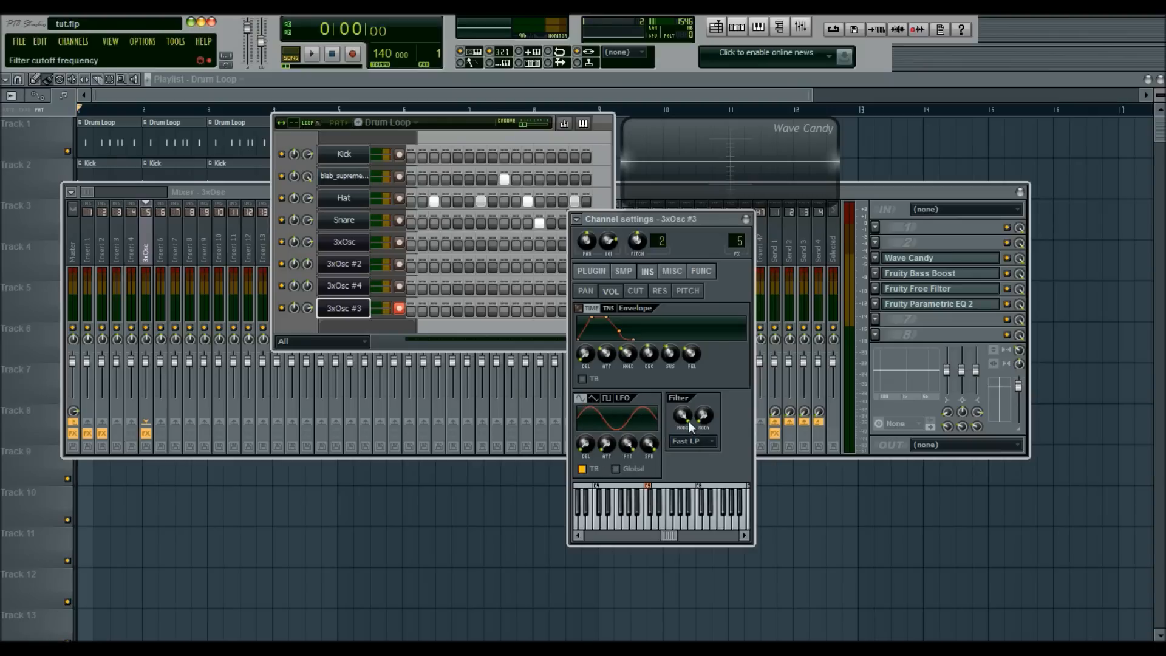
pyautogui.moveTo(607, 444)
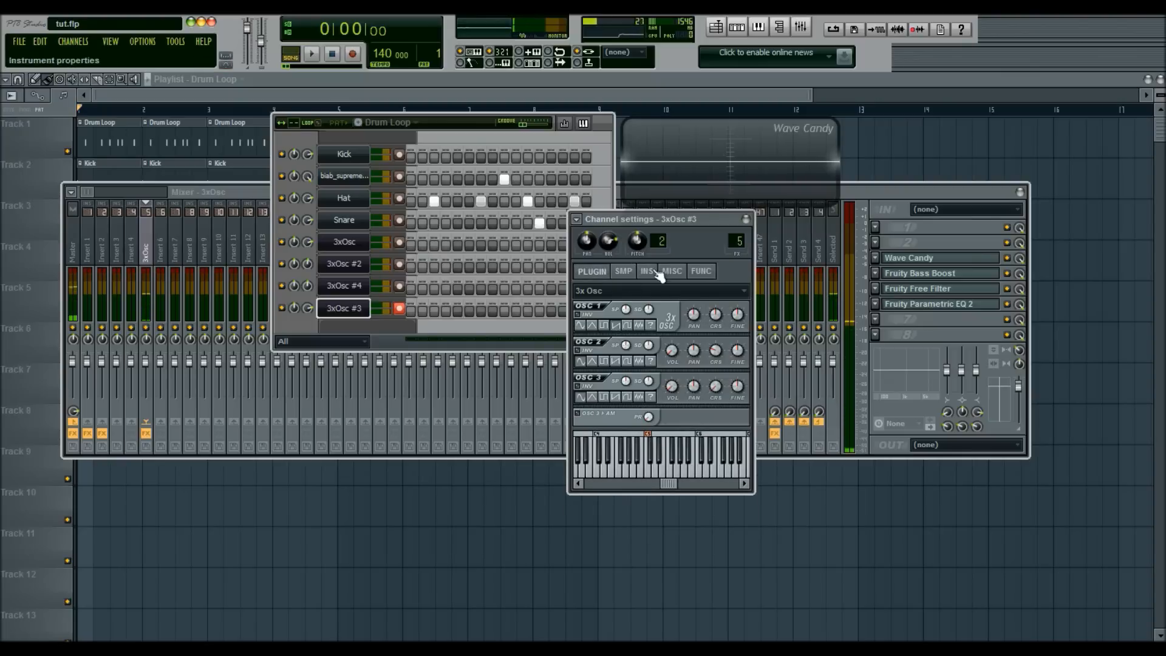
pyautogui.click(646, 271)
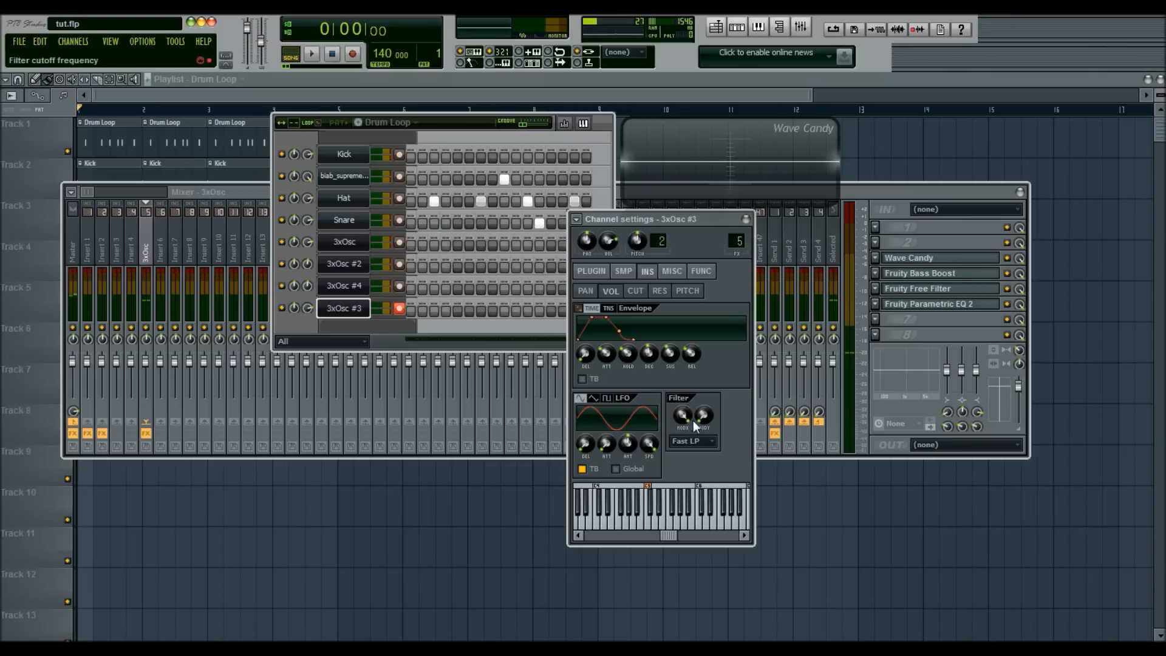
pyautogui.moveTo(704, 396)
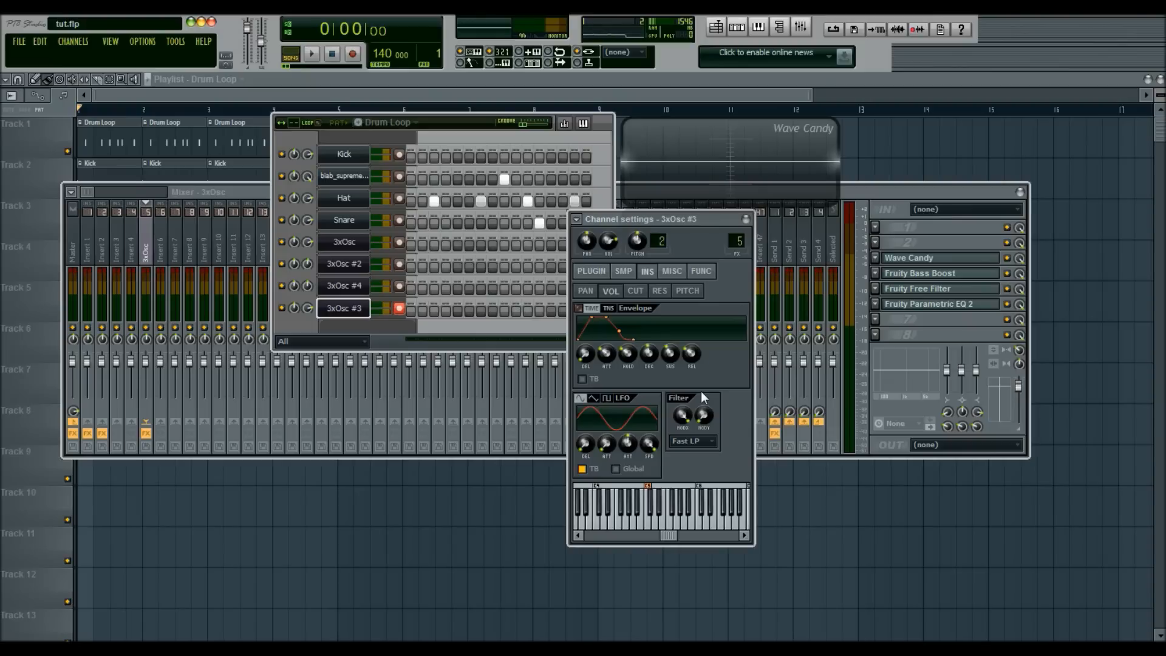
pyautogui.moveTo(565, 435)
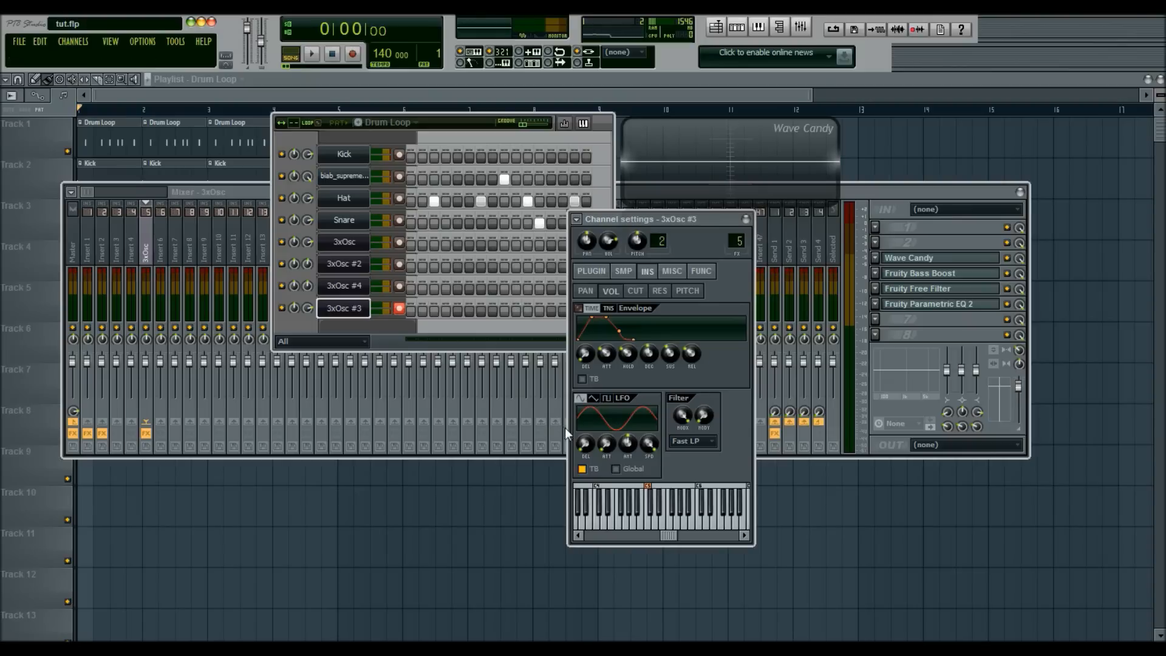
pyautogui.moveTo(667, 392)
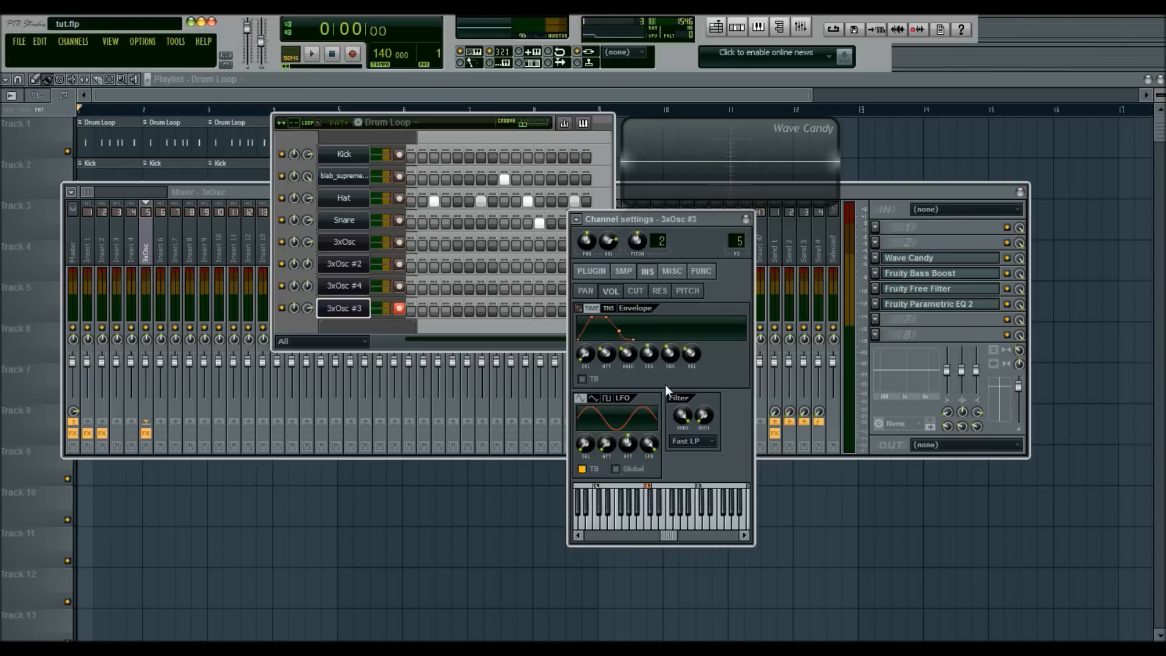
pyautogui.moveTo(629, 445)
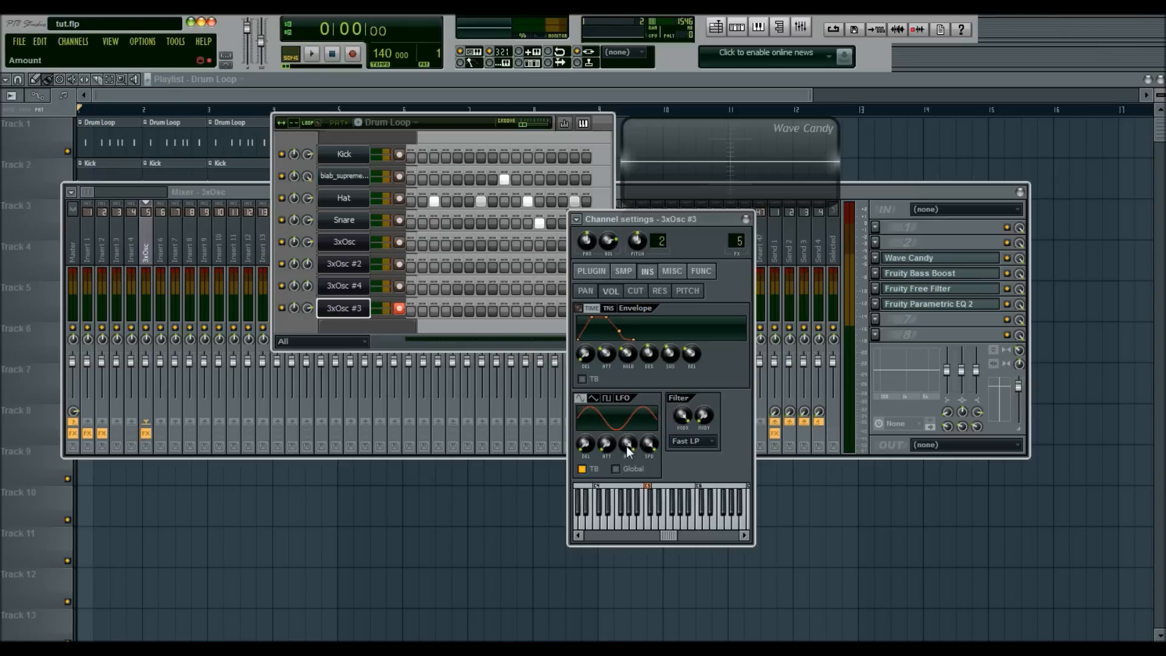
pyautogui.moveTo(648, 444)
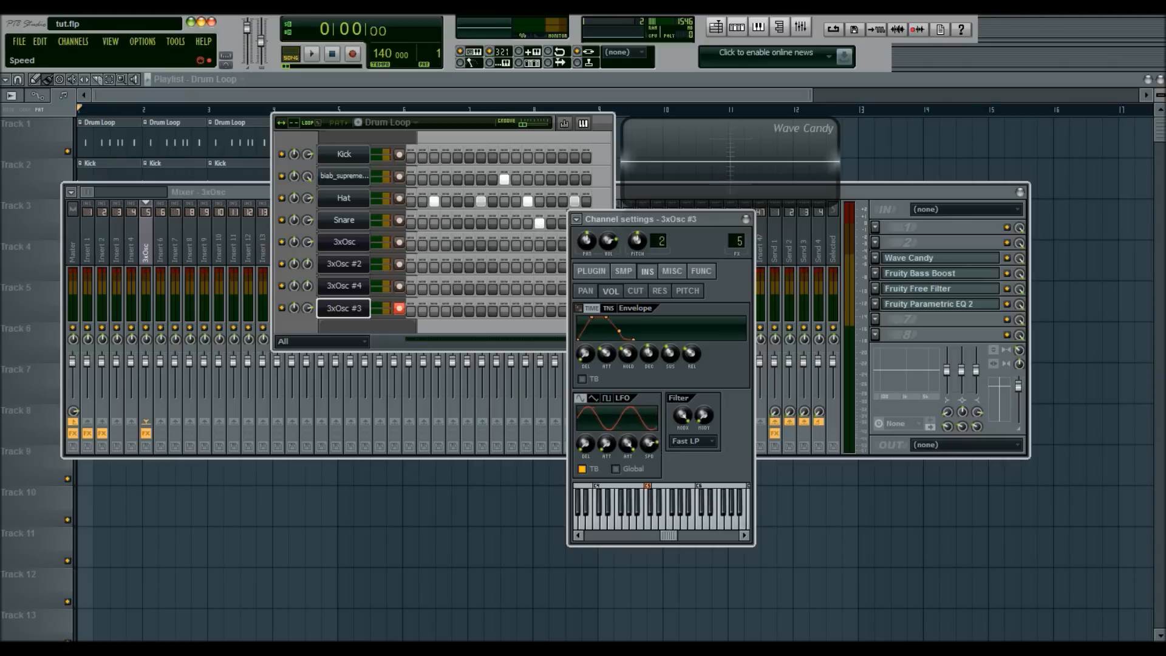
pyautogui.rightClick(655, 458)
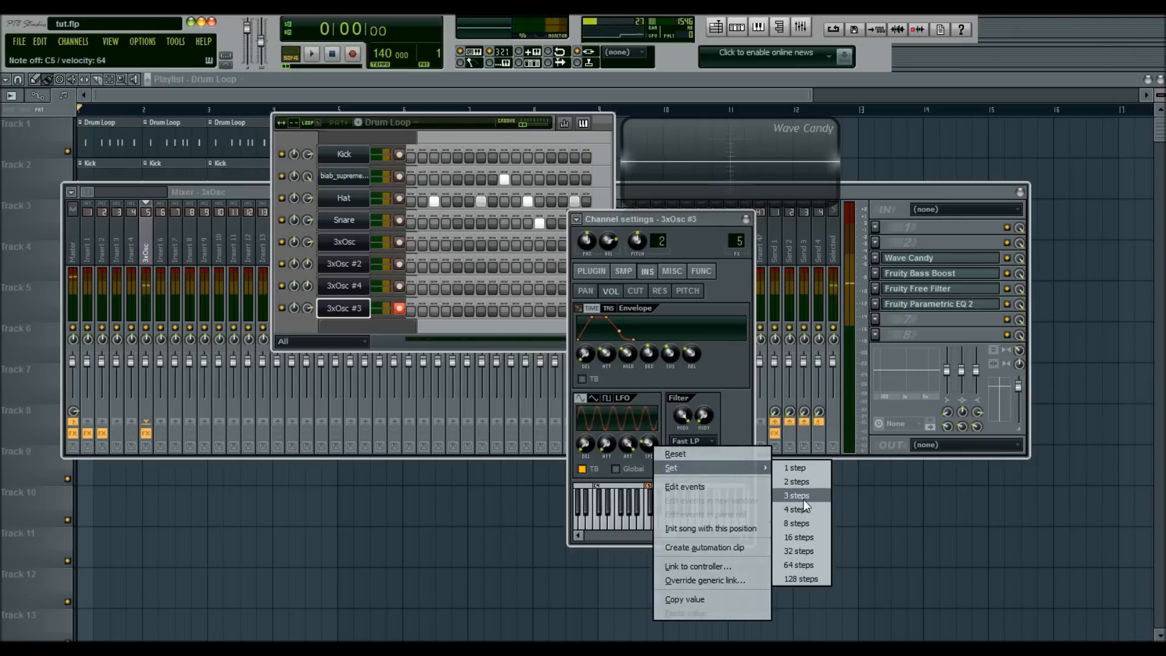
pyautogui.moveTo(800, 472)
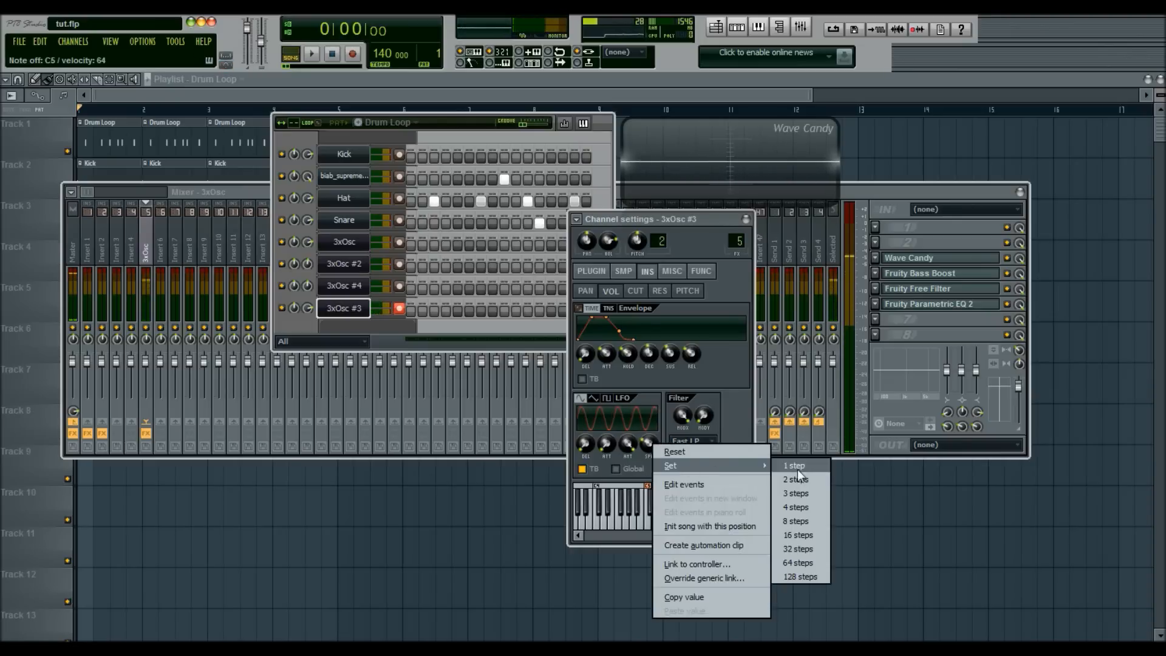
pyautogui.click(793, 466)
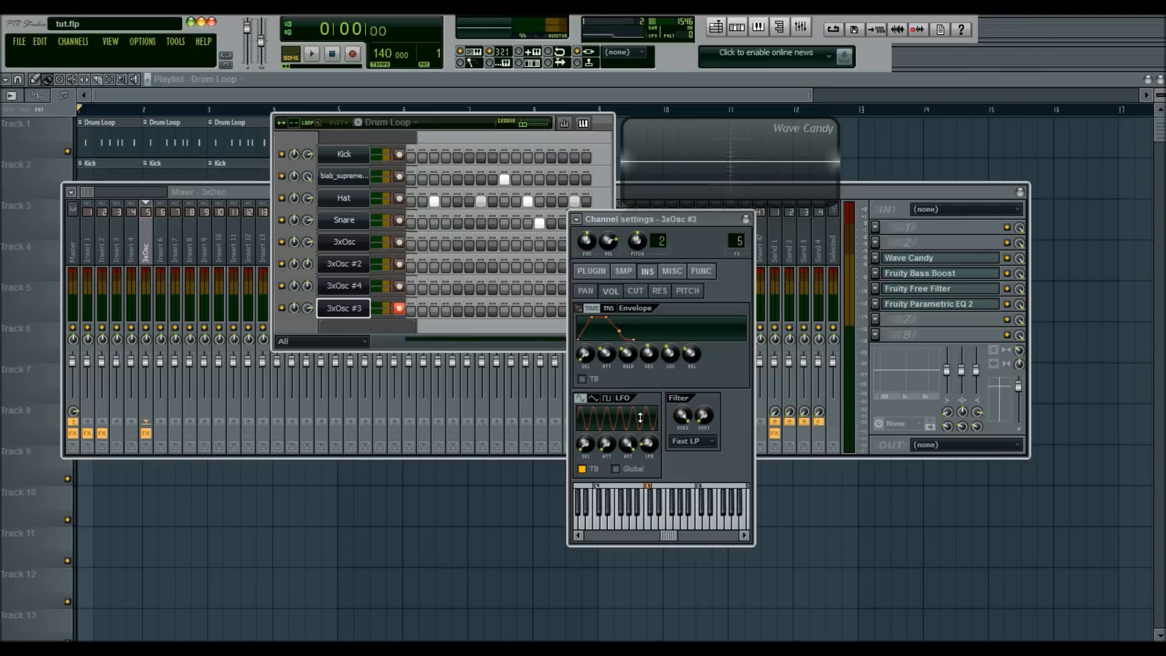
pyautogui.moveTo(648, 445)
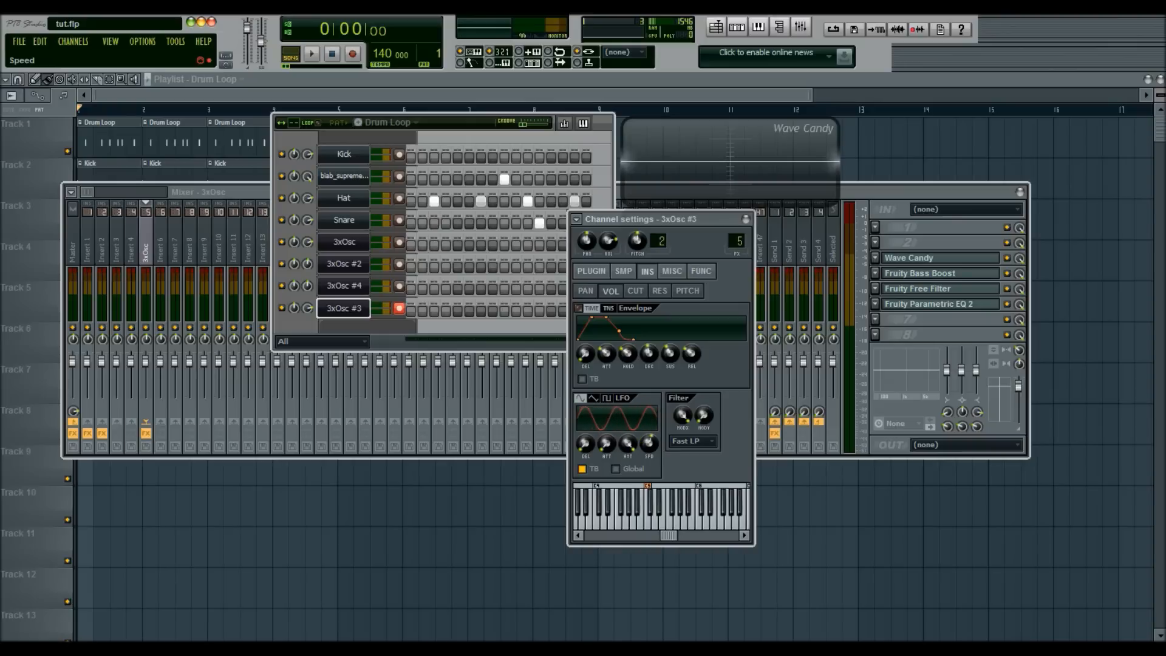
# Fine-tune the LFO amount and speed for the wobble rate.
pyautogui.click(645, 513)
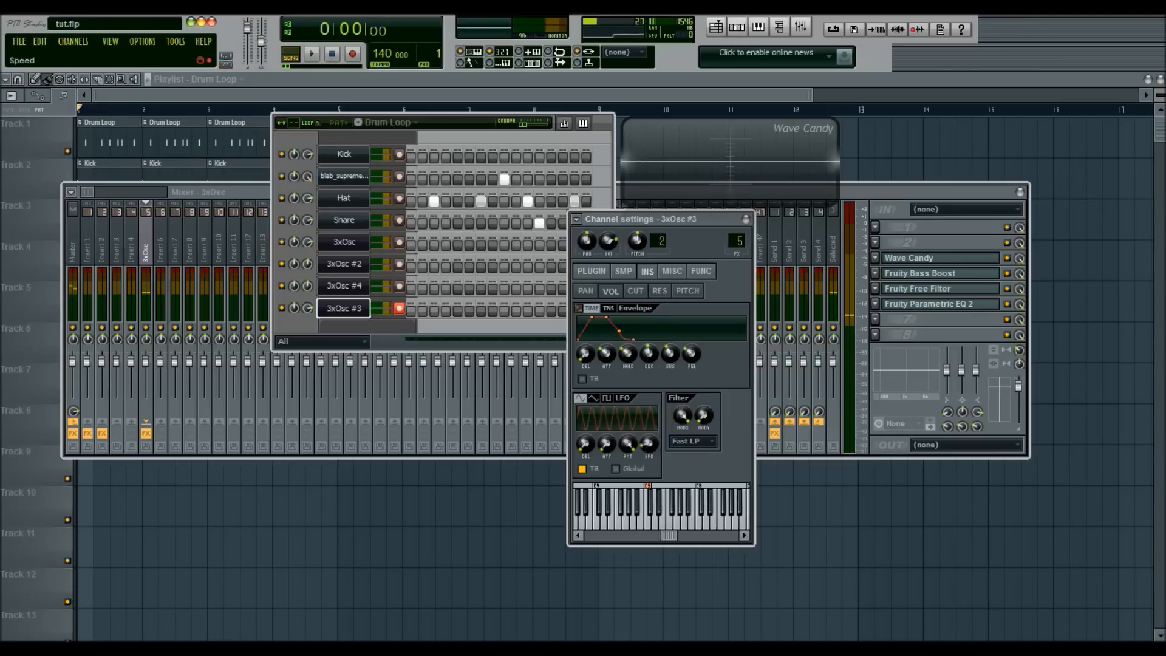
pyautogui.click(593, 398)
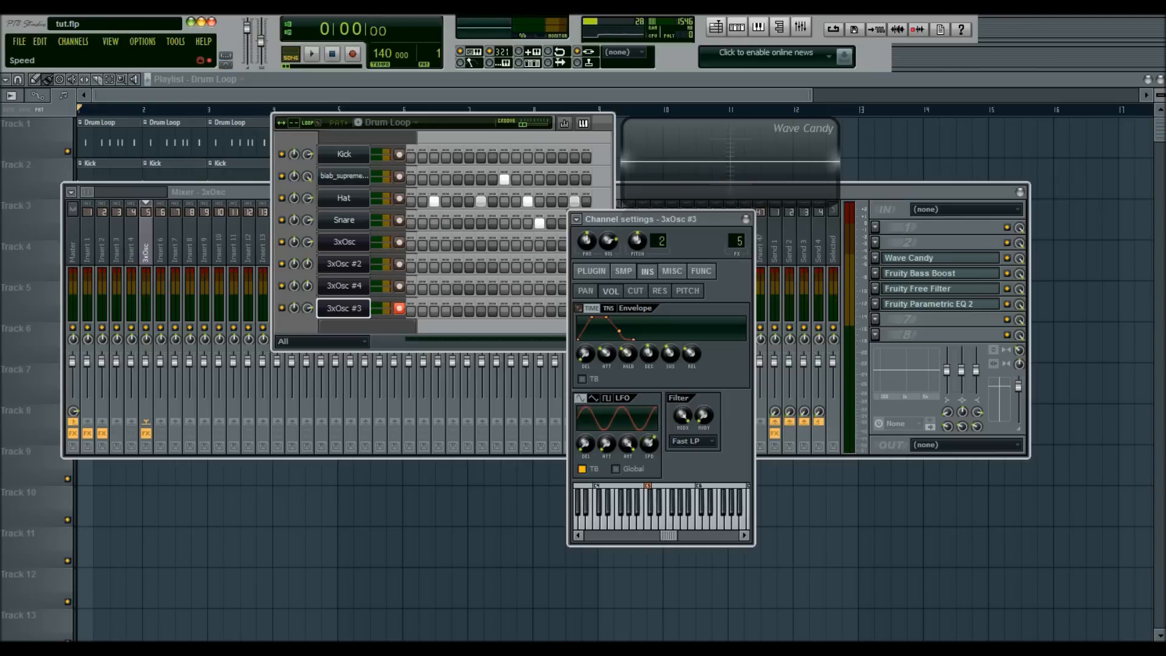
pyautogui.click(642, 506)
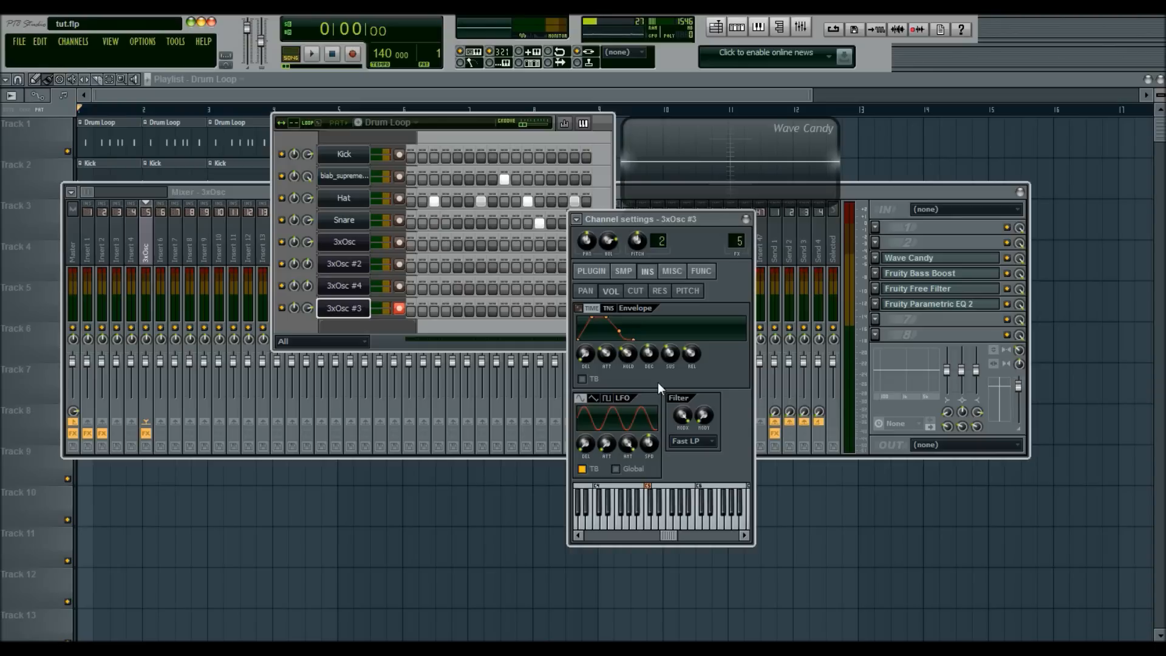
pyautogui.moveTo(759, 231)
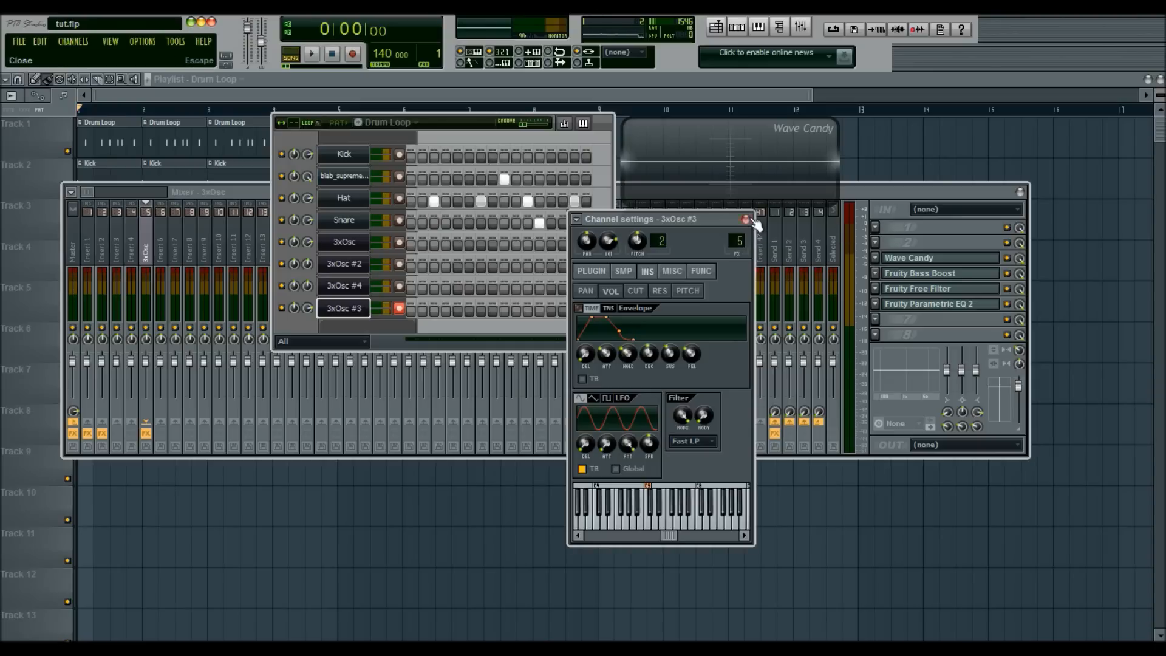
# Bring up the 3xOsc insert's Parametric EQ 2 and Fruity Free Filter effect windows.
pyautogui.click(750, 219)
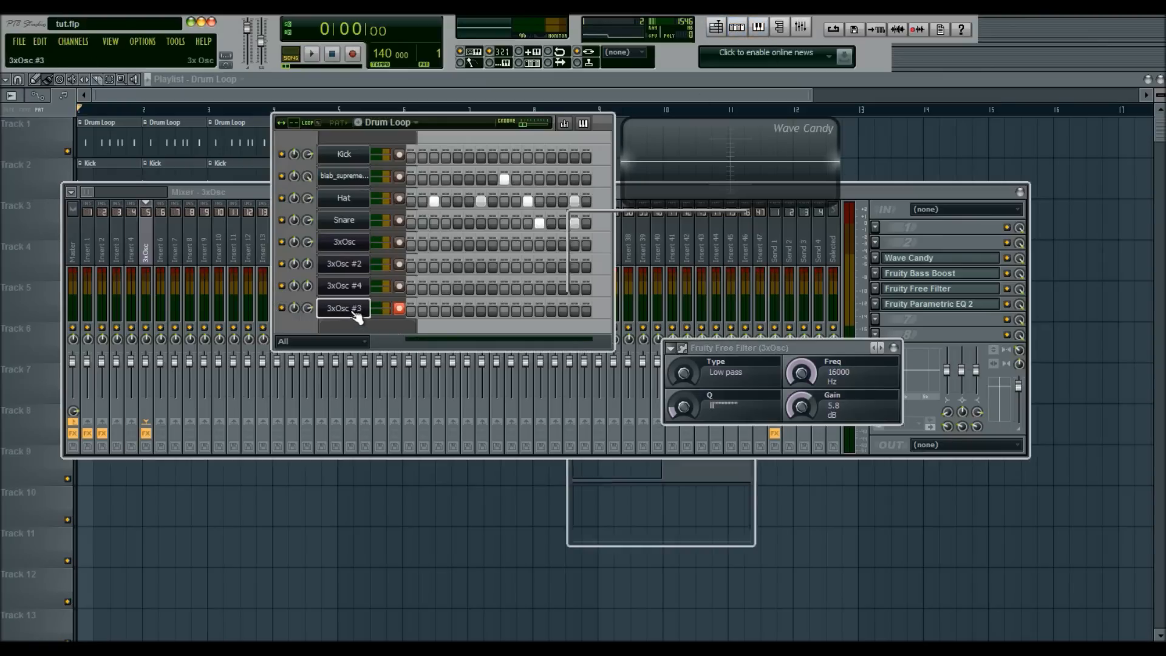
pyautogui.click(343, 307)
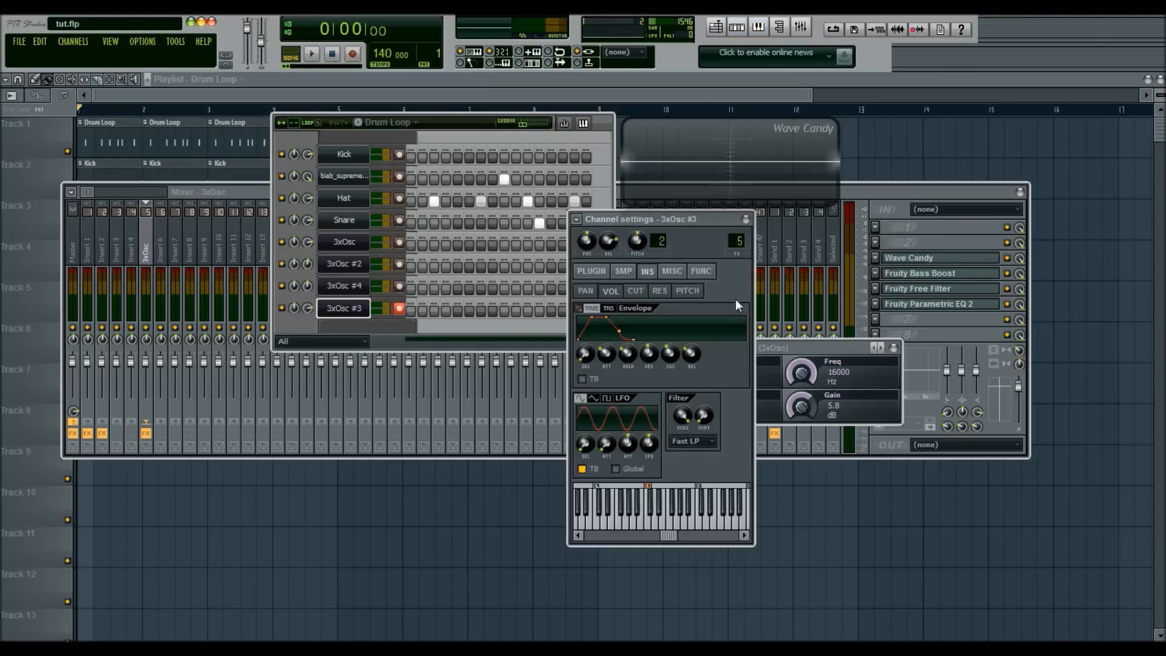
pyautogui.click(939, 303)
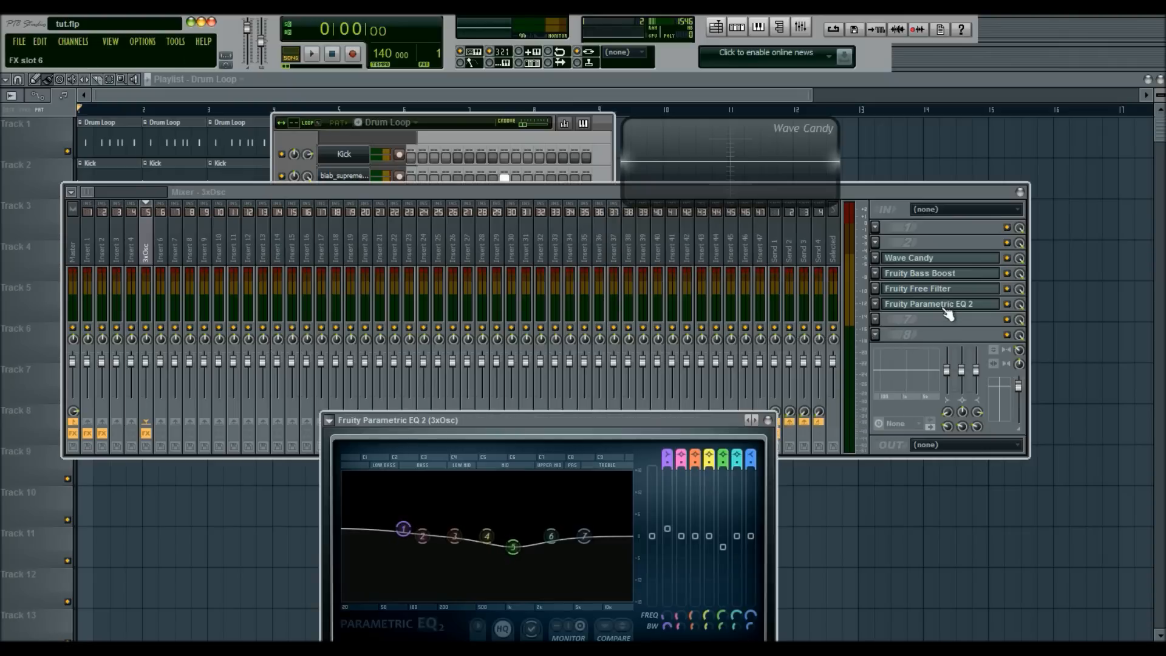
pyautogui.click(918, 290)
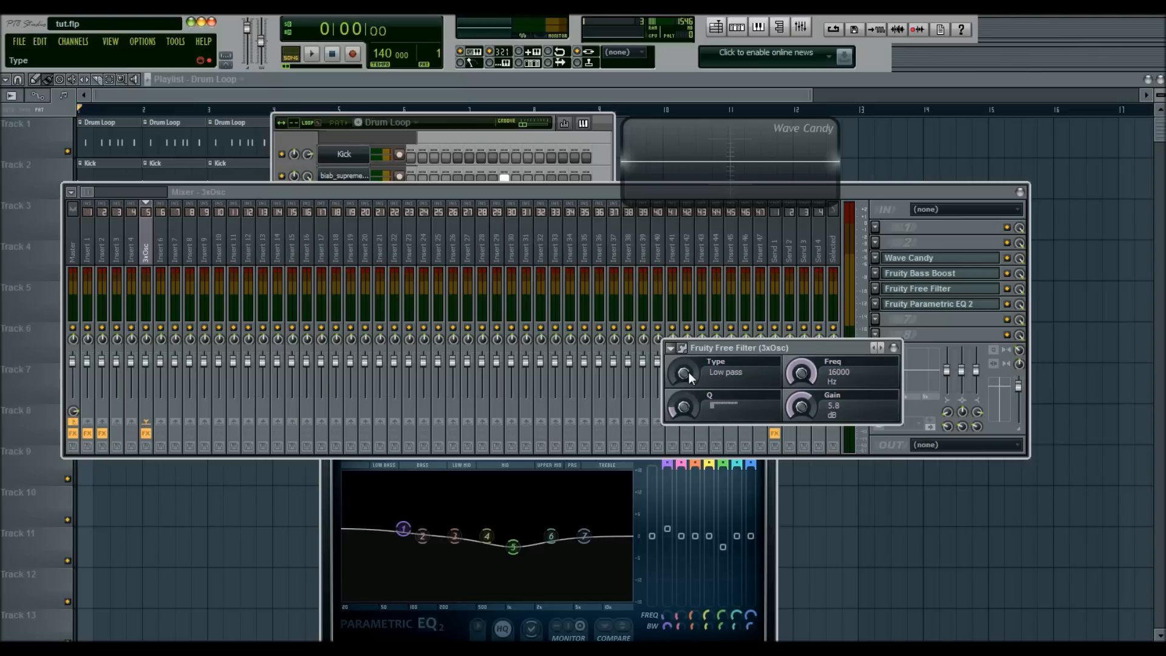
pyautogui.moveTo(350, 543)
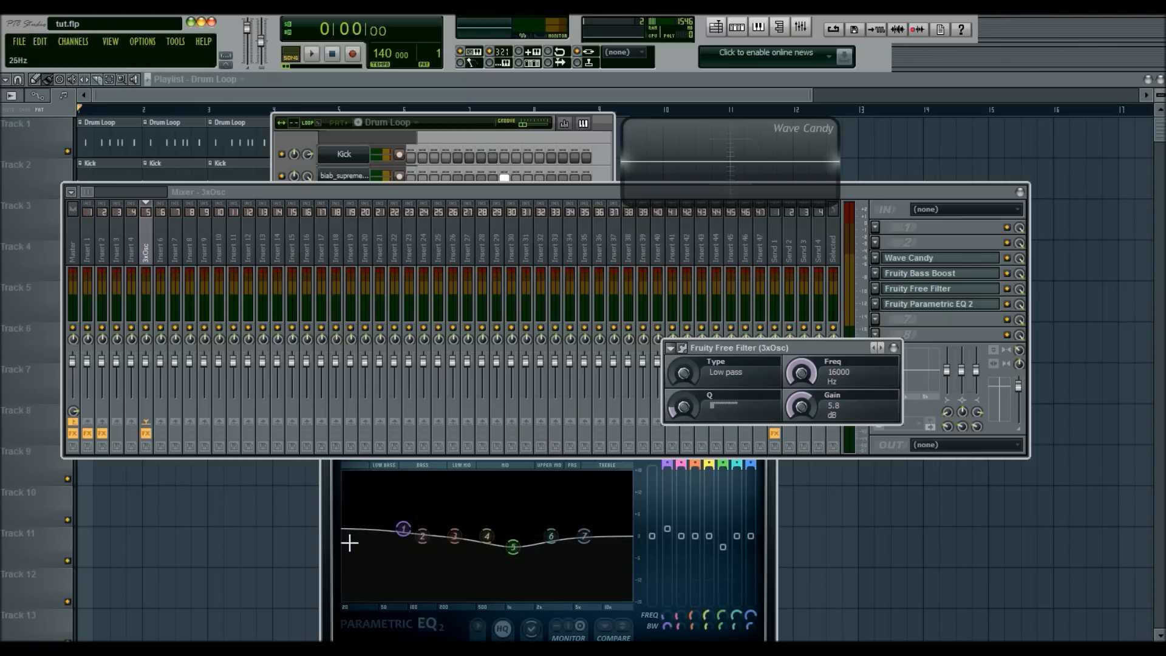
pyautogui.moveTo(632, 543)
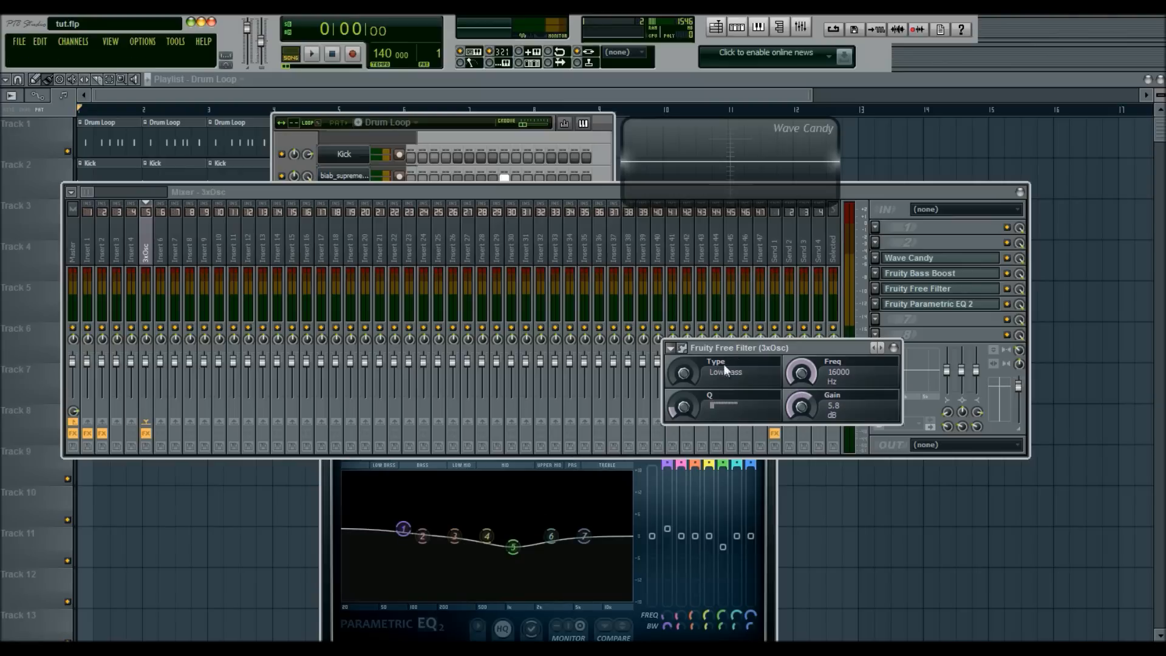
pyautogui.moveTo(683, 373)
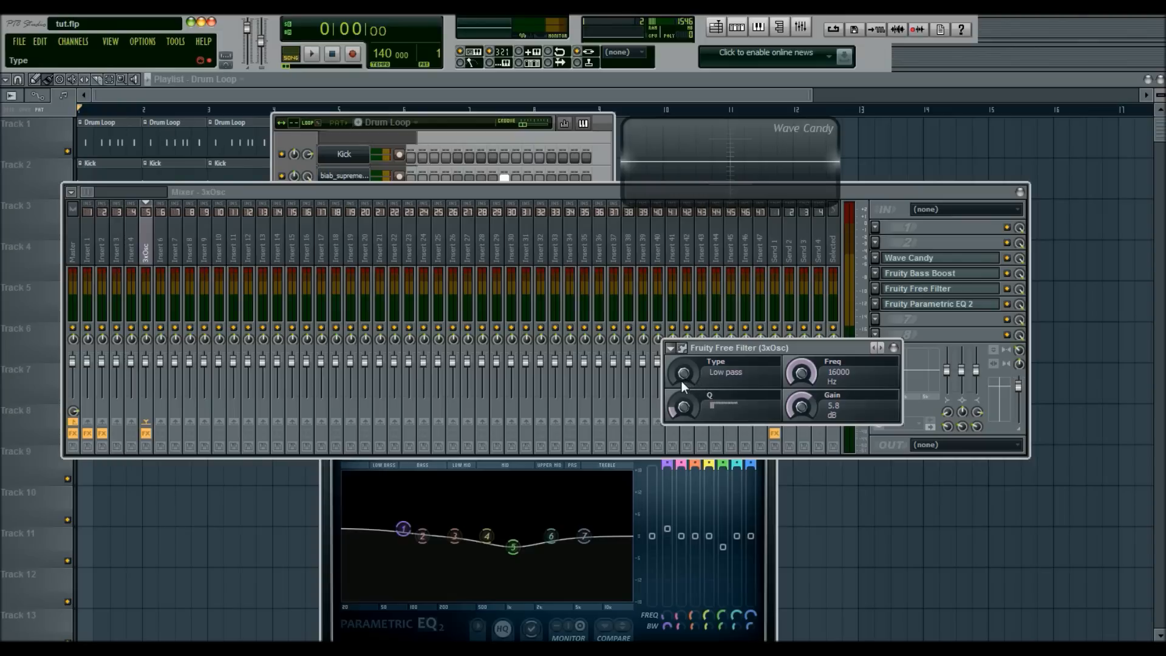
pyautogui.moveTo(802, 372)
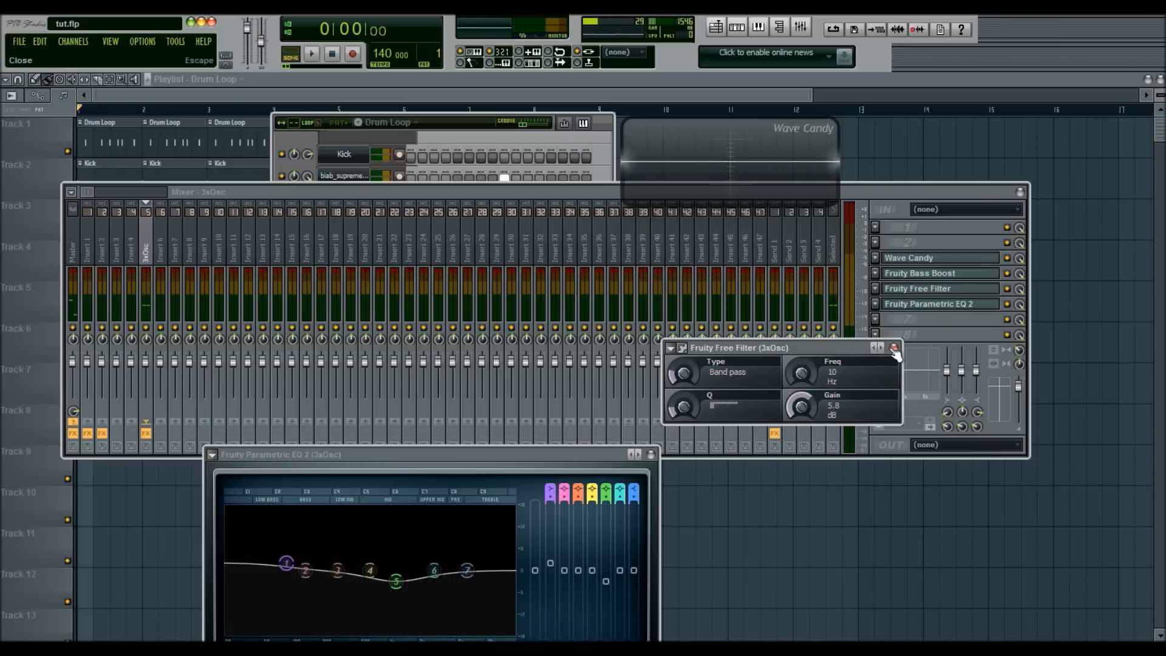
# Close the Fruity Free Filter window and remove it from the 3xOsc mixer insert.
pyautogui.click(896, 349)
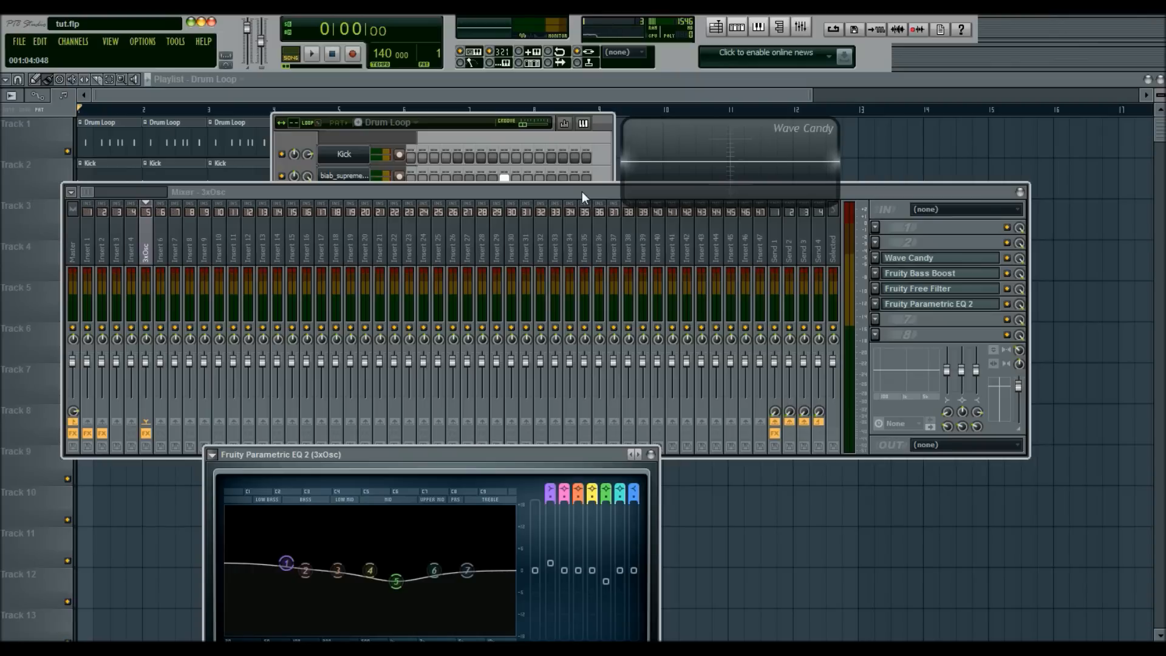
pyautogui.moveTo(621, 203)
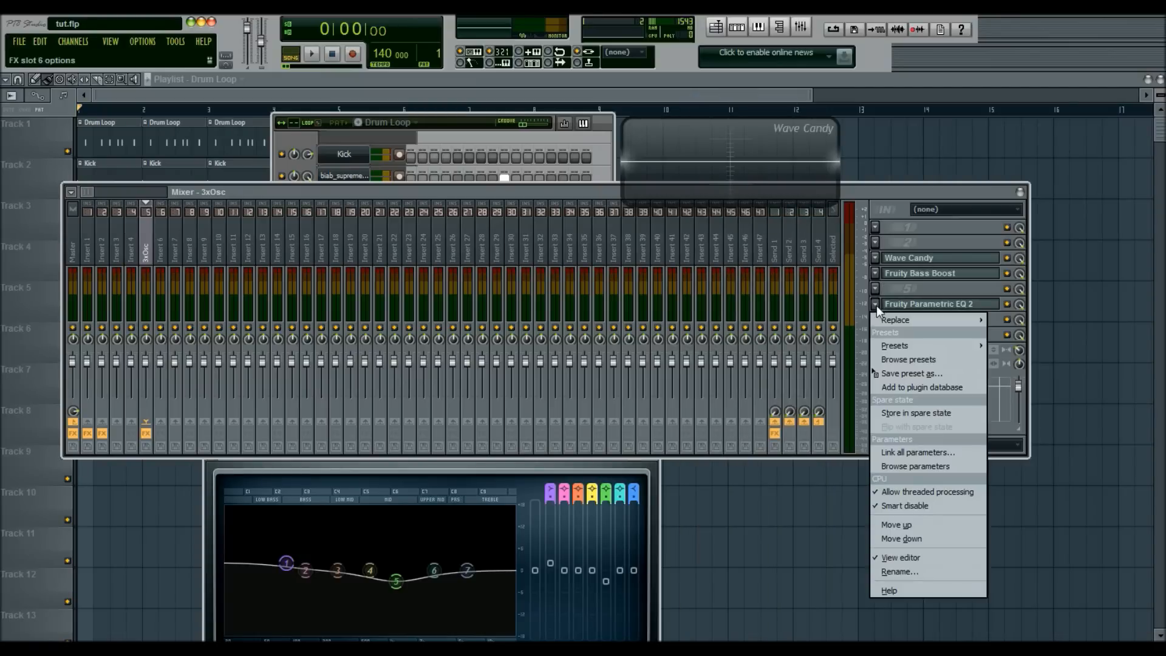
pyautogui.click(565, 193)
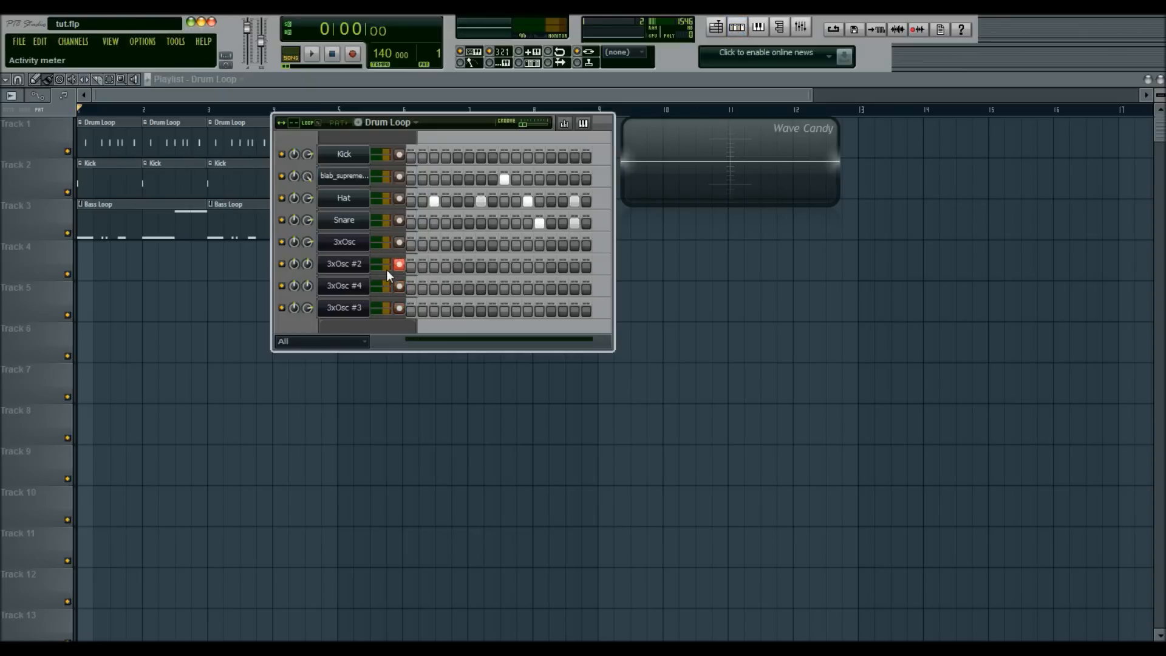
pyautogui.click(400, 242)
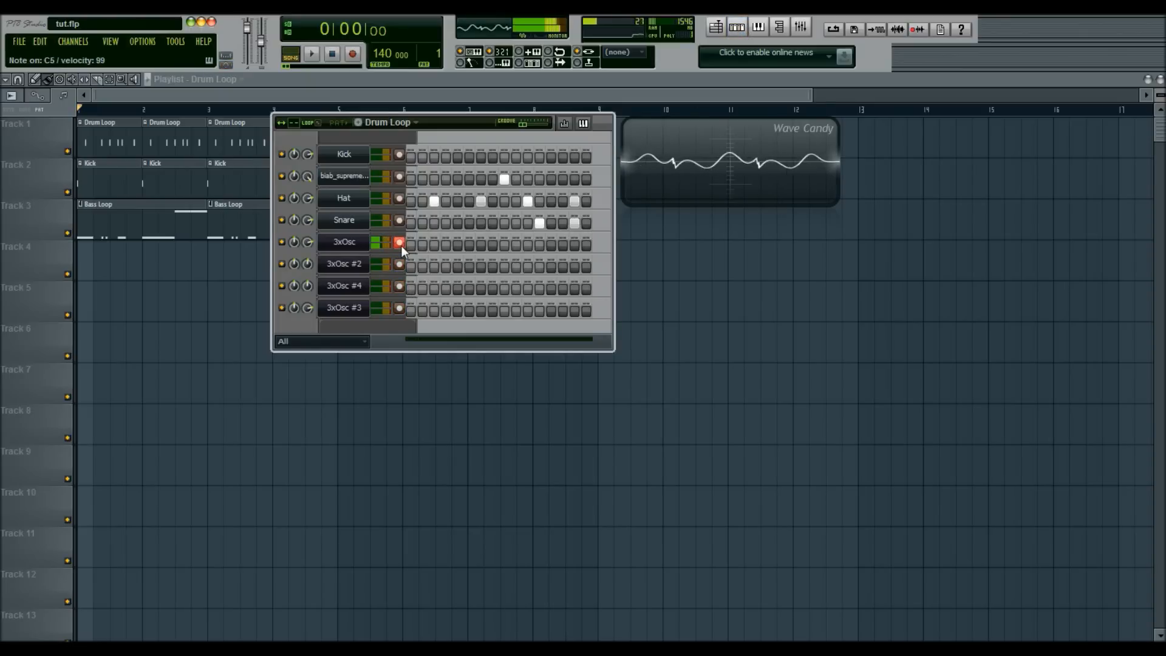
pyautogui.click(398, 266)
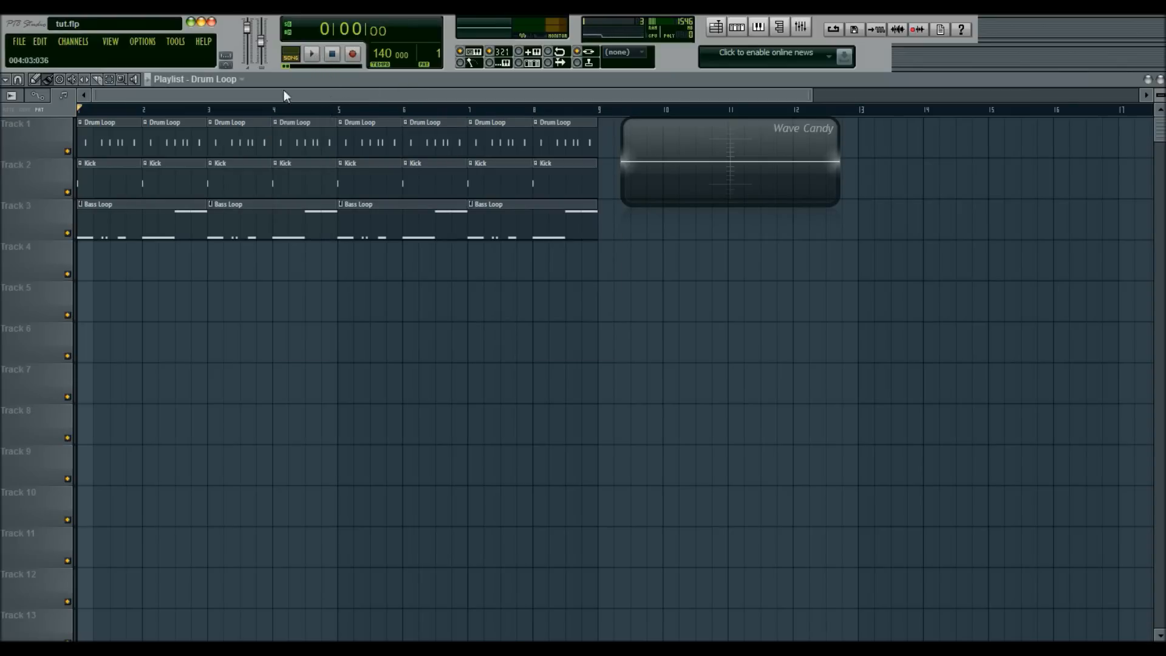
pyautogui.click(311, 52)
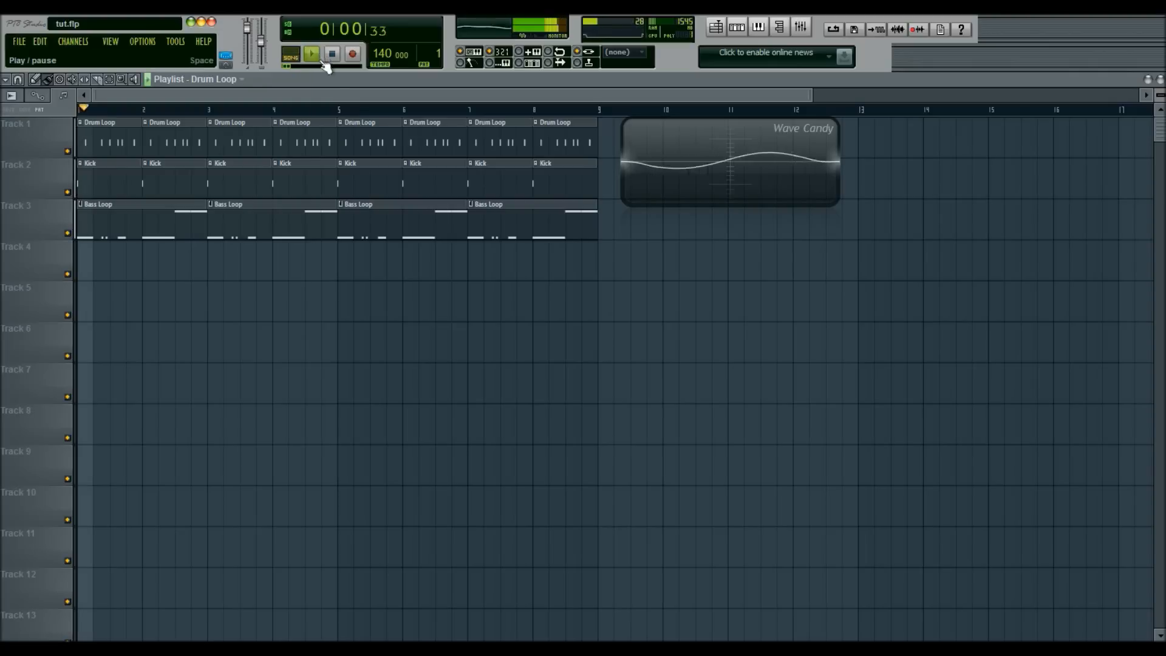
pyautogui.click(310, 53)
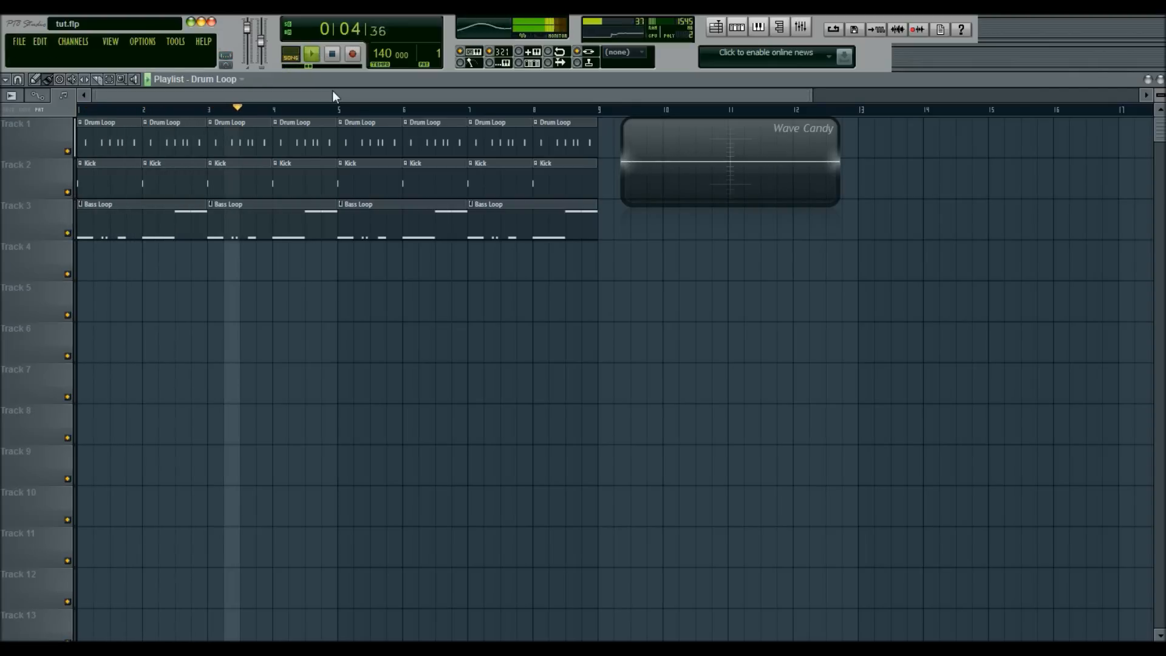
pyautogui.click(311, 53)
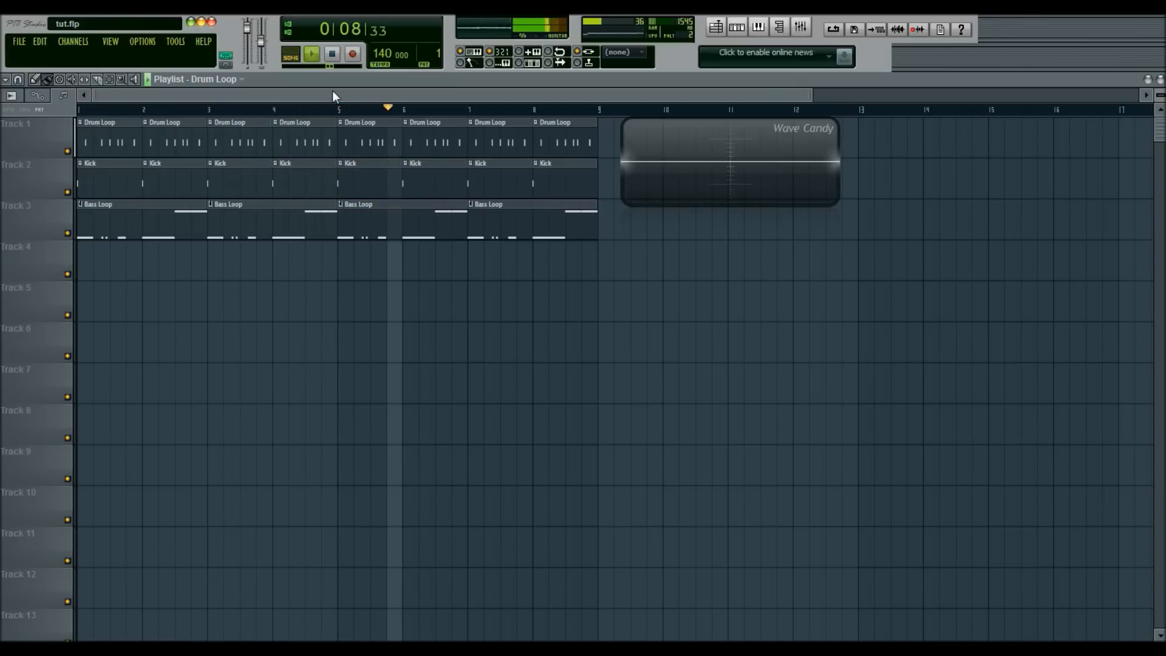
pyautogui.click(311, 54)
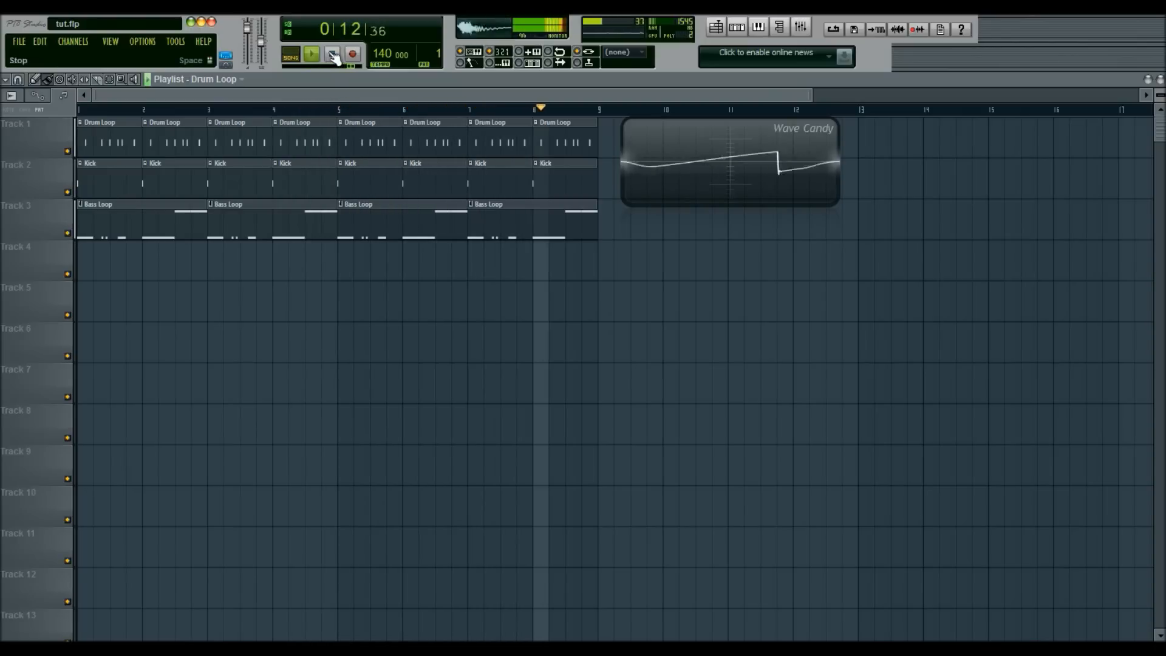
pyautogui.click(333, 53)
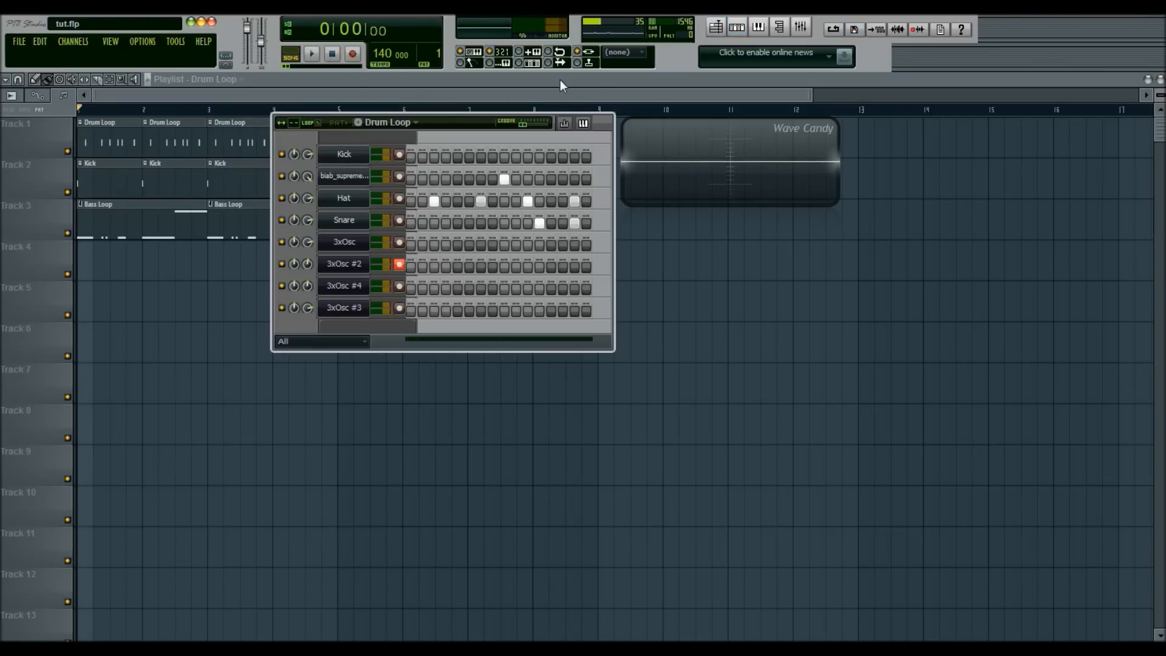
pyautogui.moveTo(551, 94)
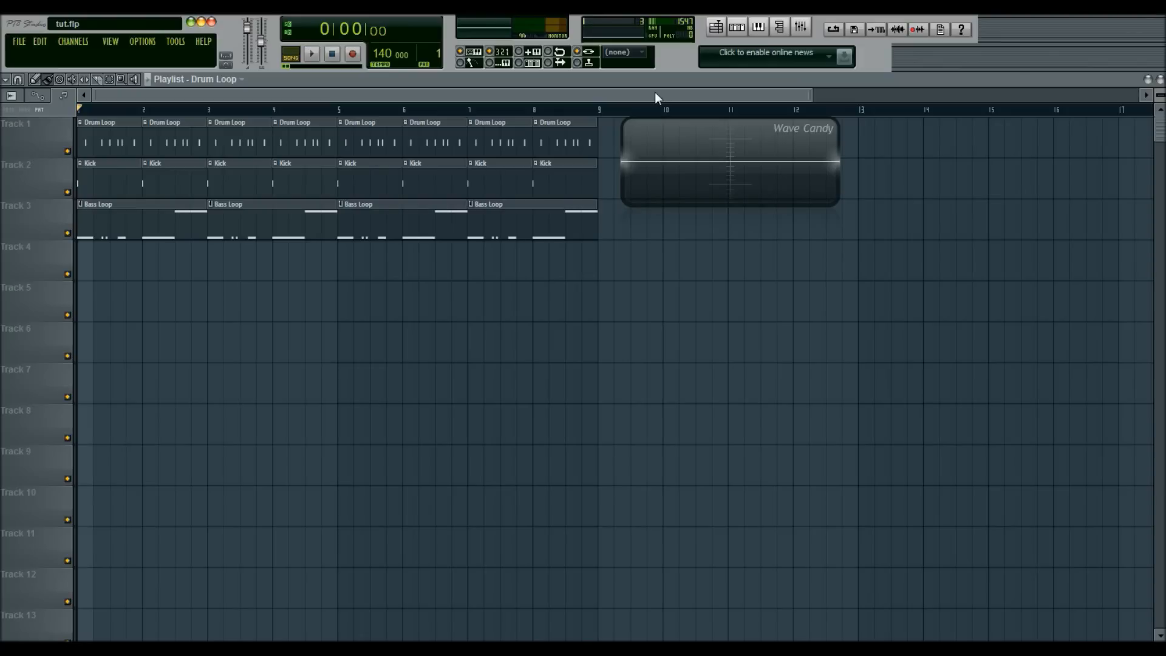
# Play the song while viewing Parametric EQ 2 on the bass insert, then stop playback.
pyautogui.click(310, 54)
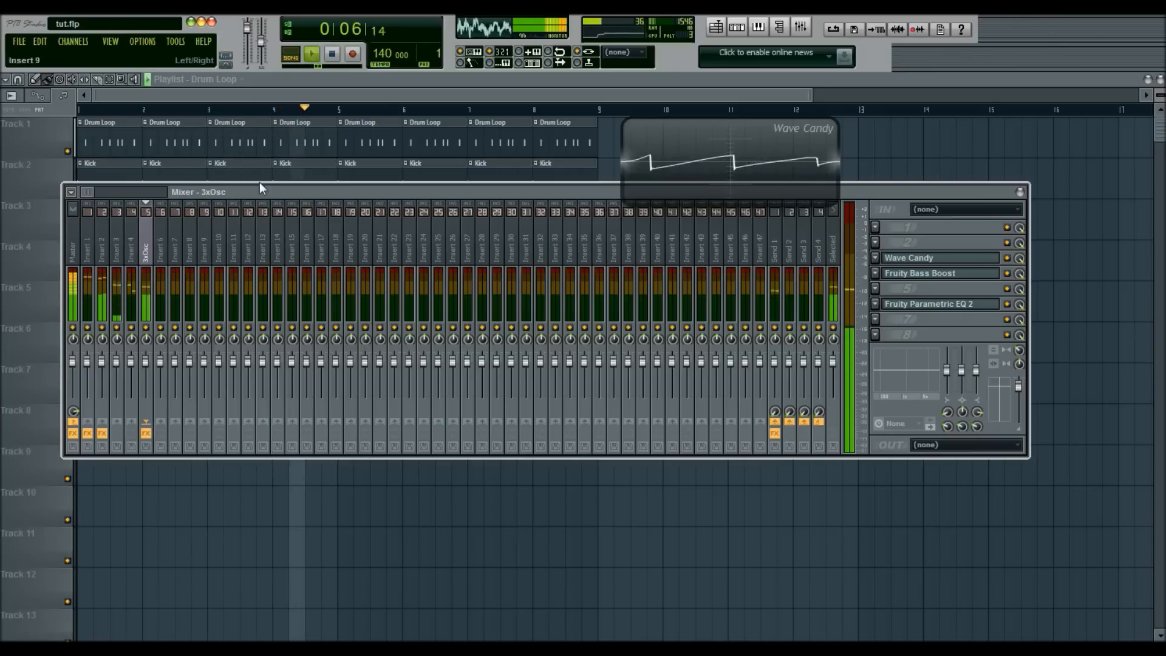
pyautogui.click(929, 304)
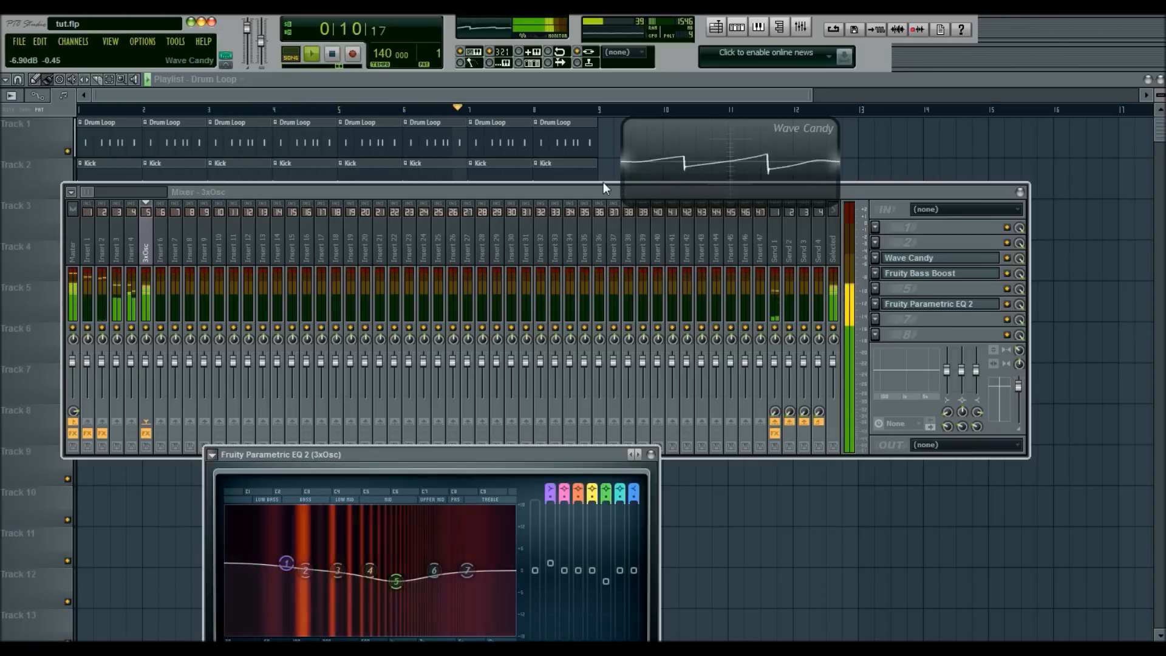
pyautogui.click(331, 54)
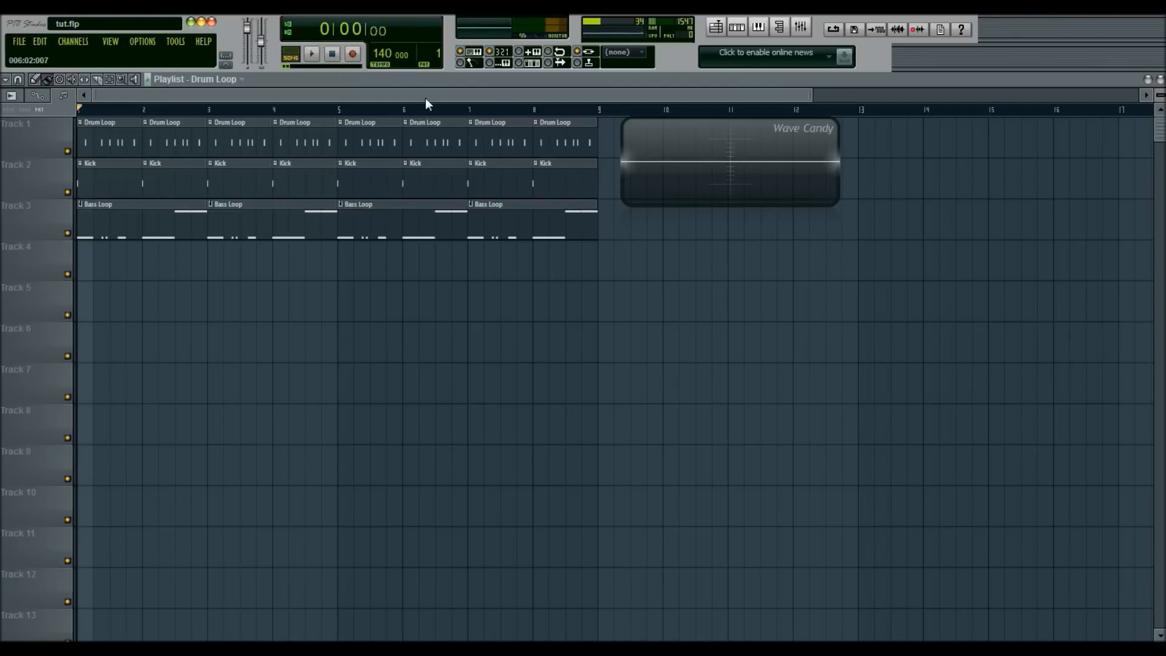
pyautogui.moveTo(499, 98)
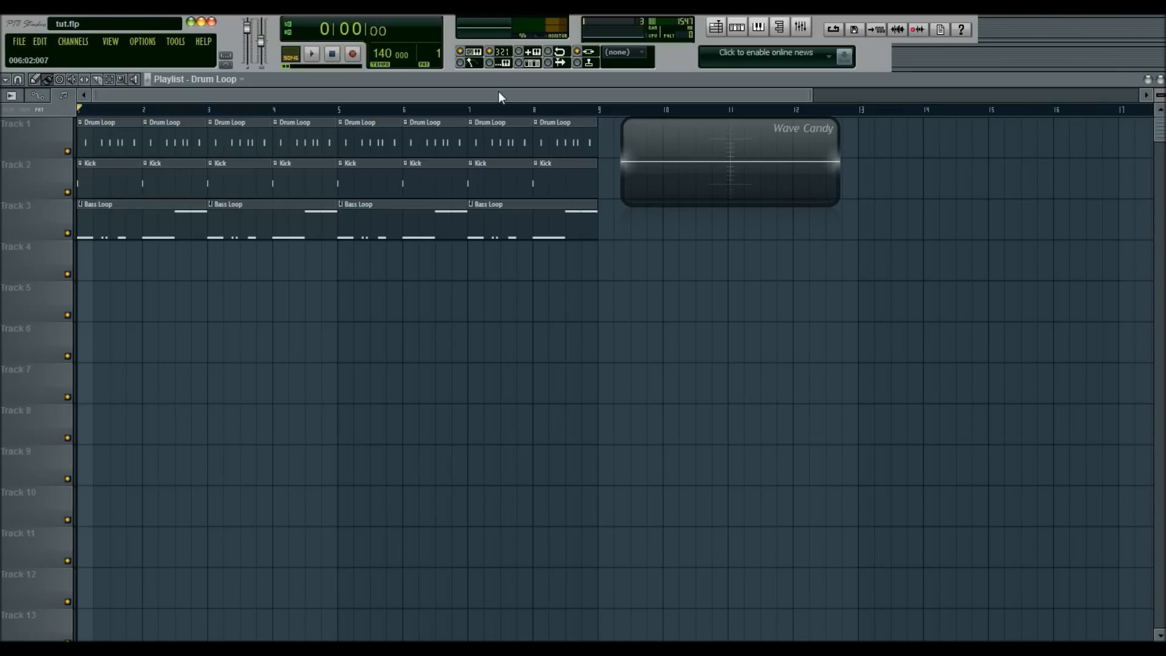
pyautogui.moveTo(485, 97)
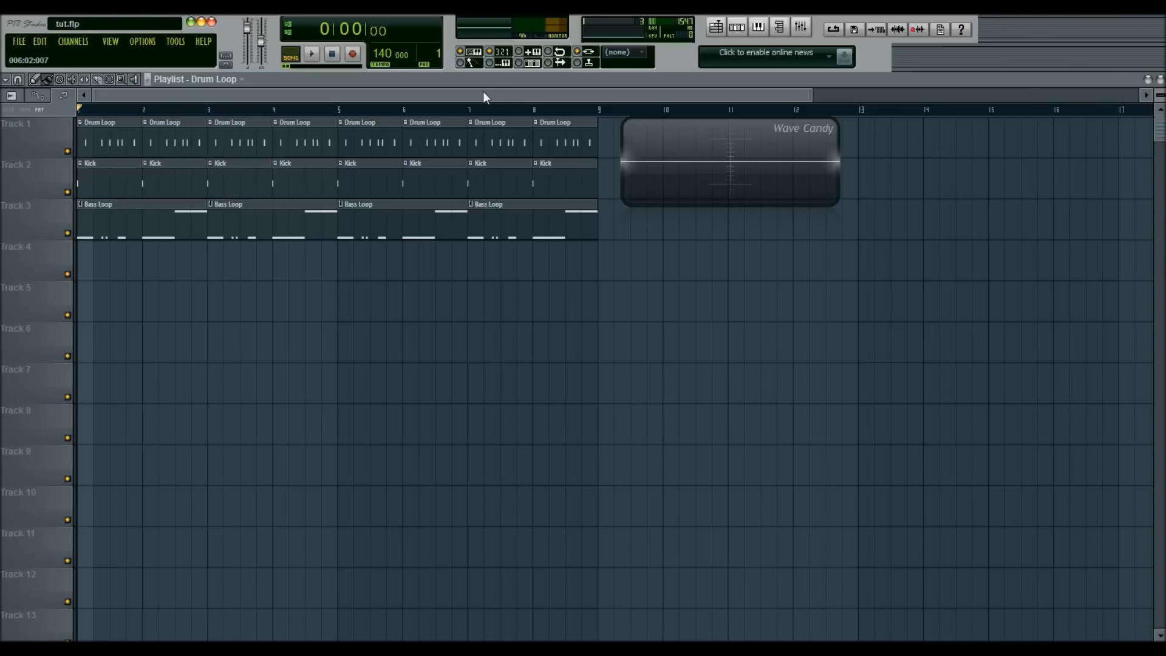
pyautogui.moveTo(148, 71)
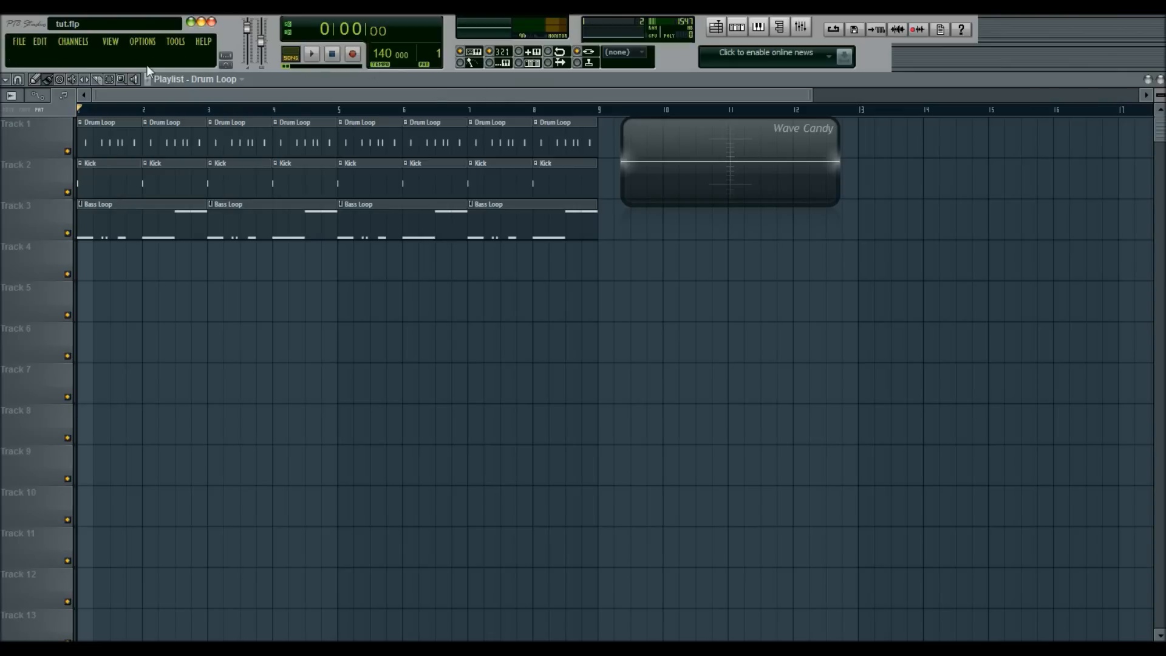